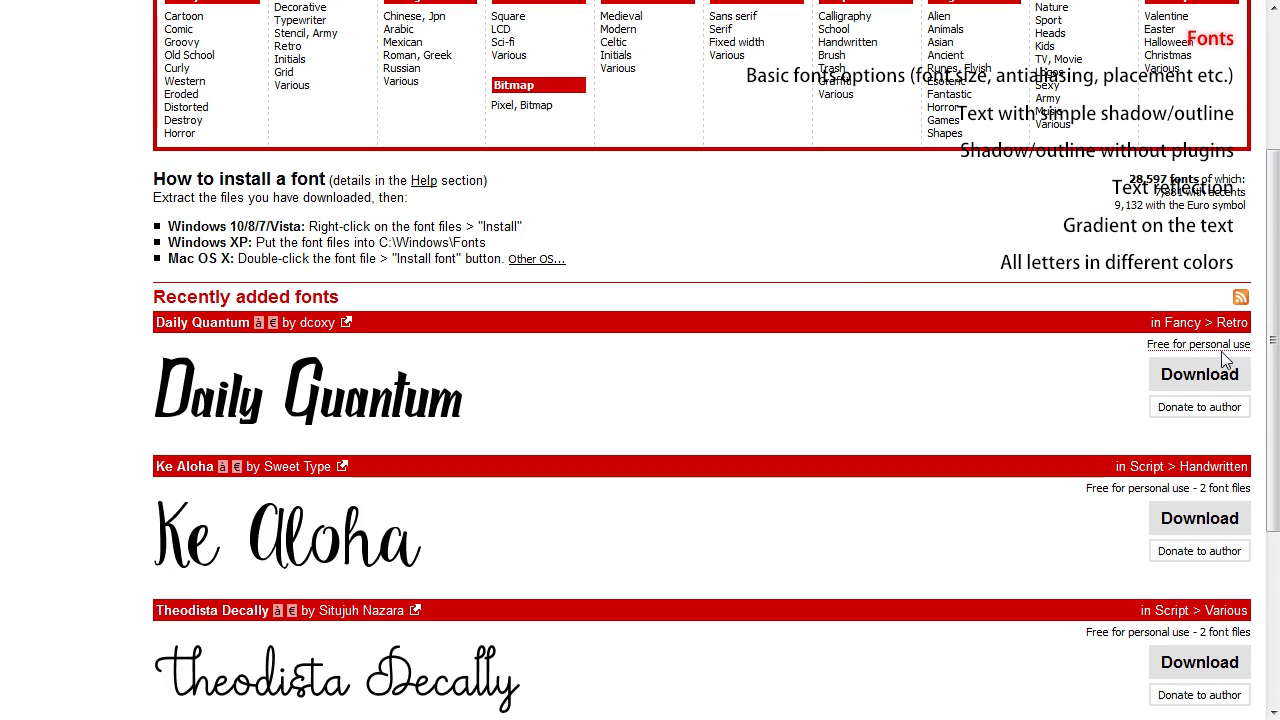
Step: Download the Daily Quantum font from dafont.com and save the archive to disk
left_click(1200, 374)
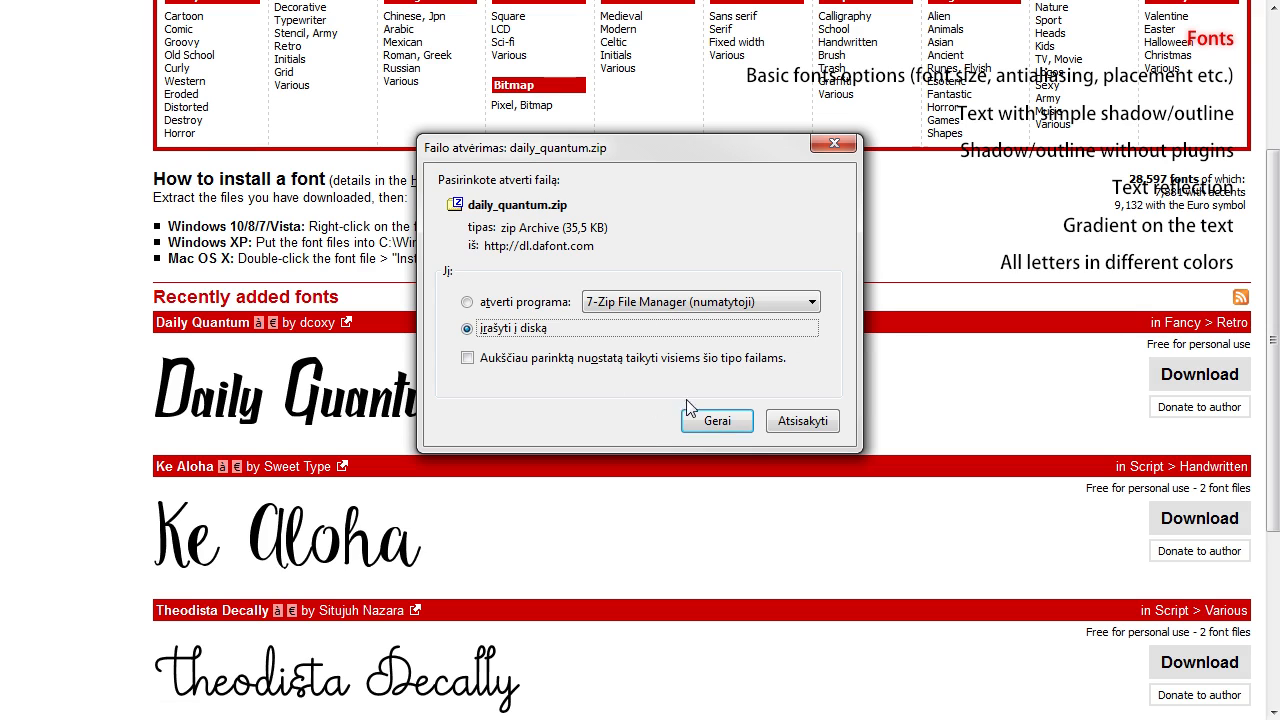
left_click(716, 420)
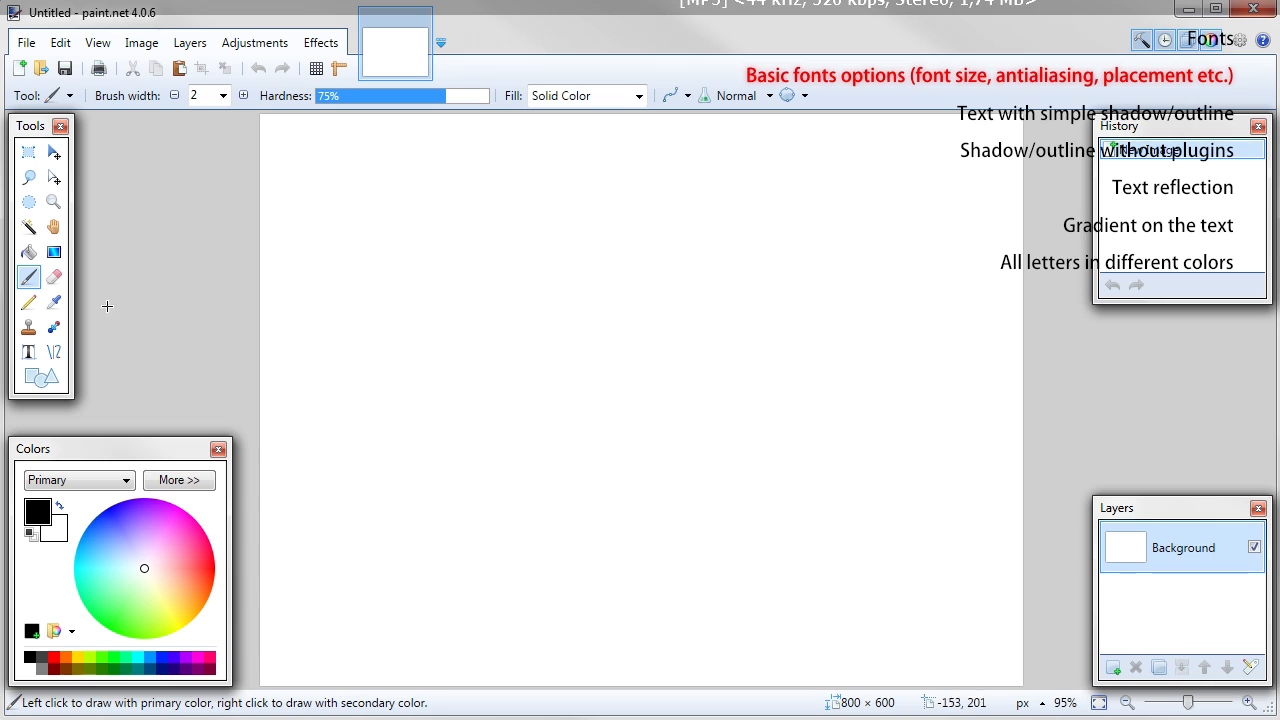
Step: Activate the Text tool with Calibri at size 192 and review the antialiasing choices
left_click(28, 352)
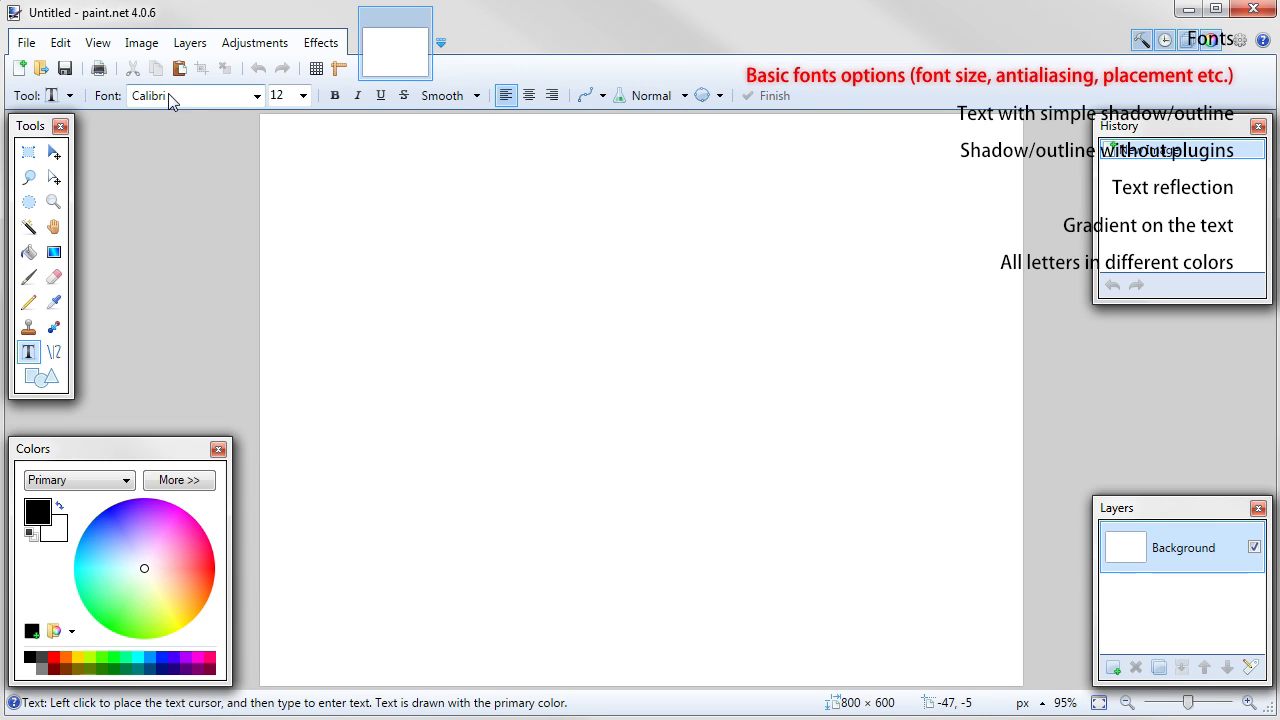
left_click(282, 96)
type("192")
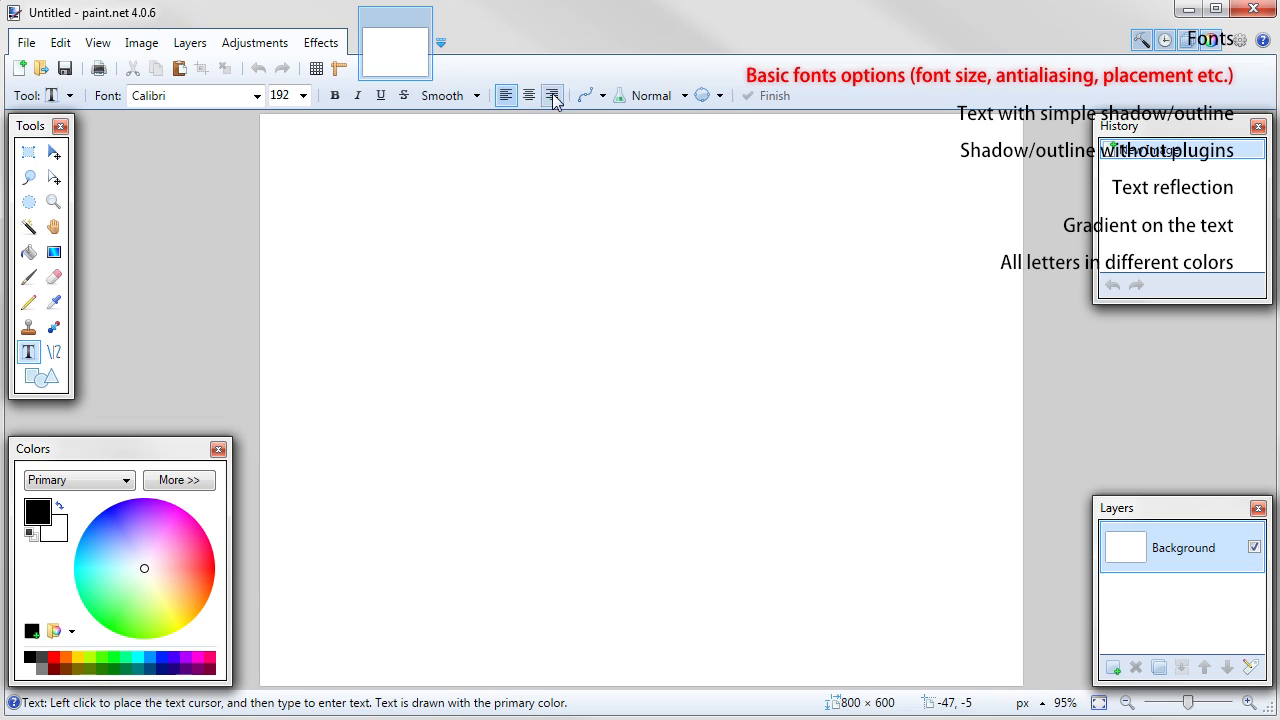
mouse_move(450, 96)
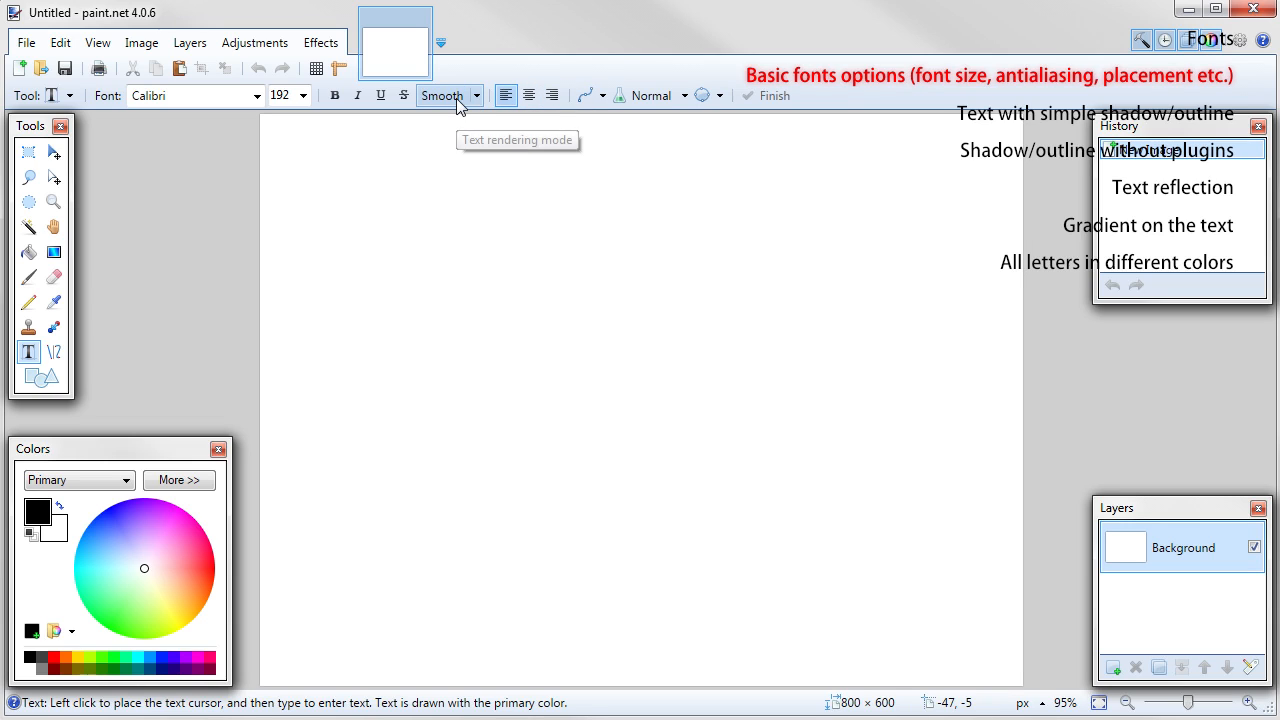
mouse_move(650, 96)
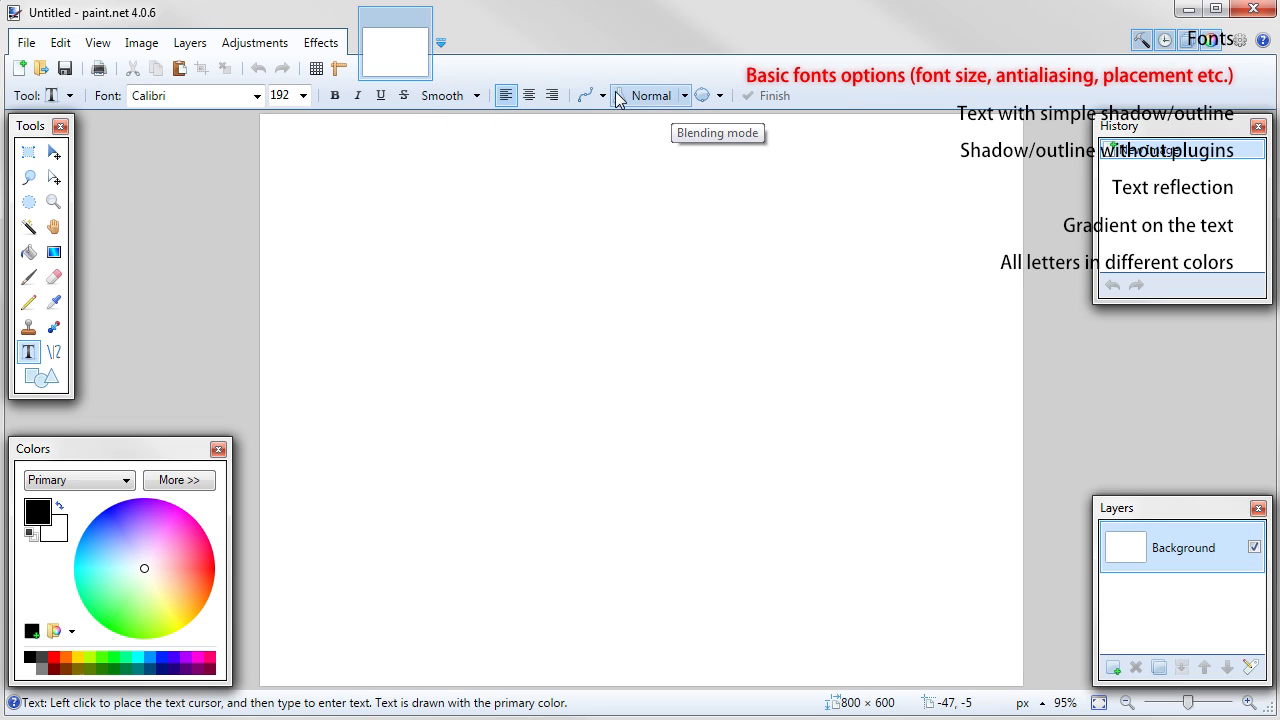
left_click(604, 96)
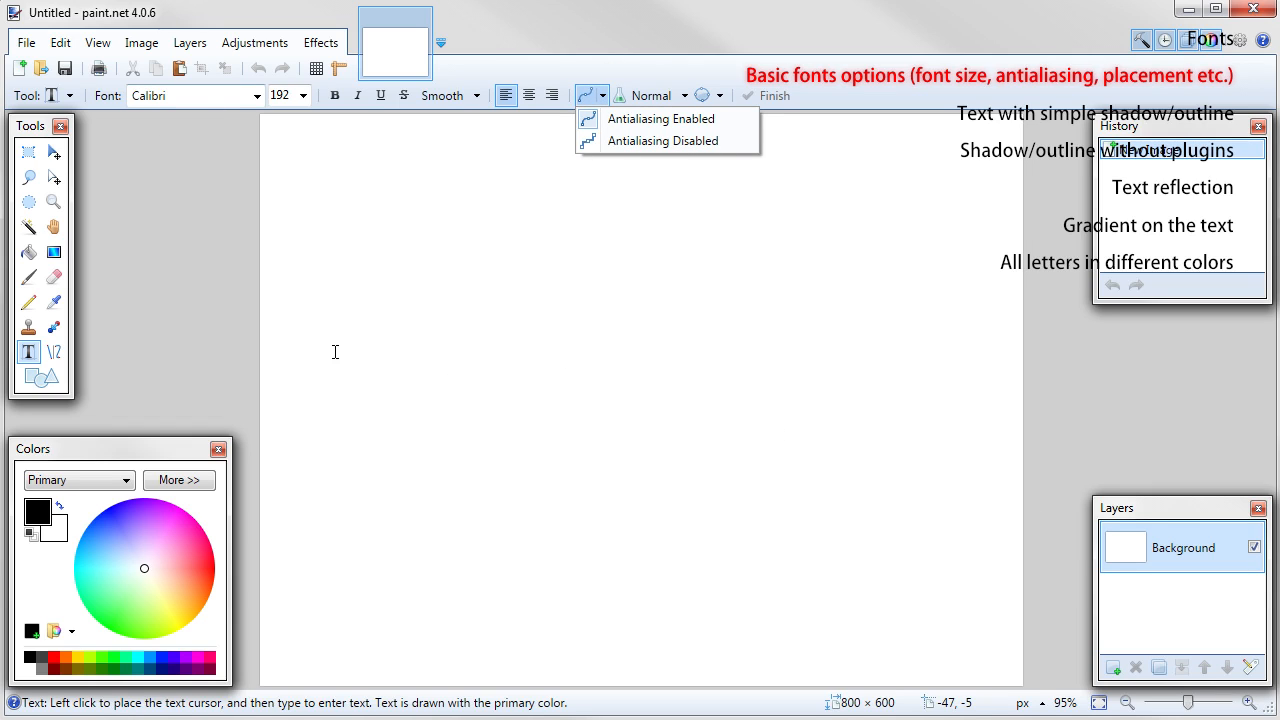
Step: Place the word 'text' on the canvas and reposition it with the move handle
type("text")
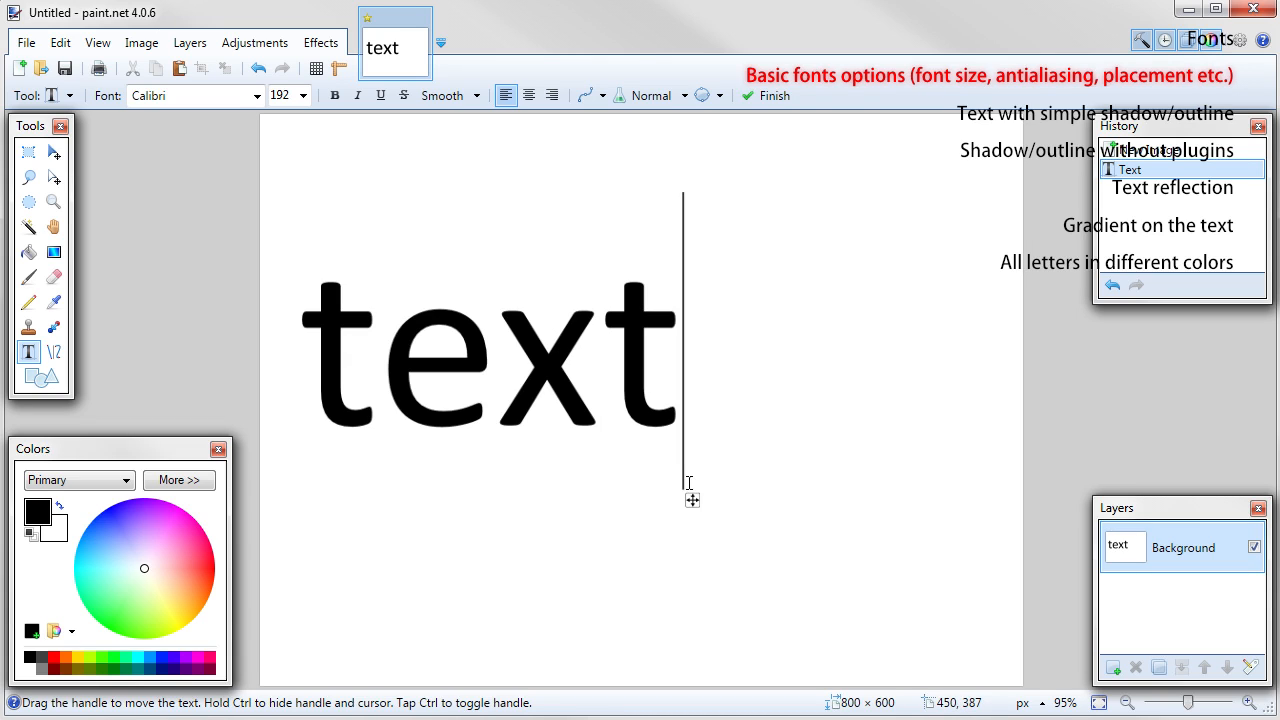
mouse_move(694, 524)
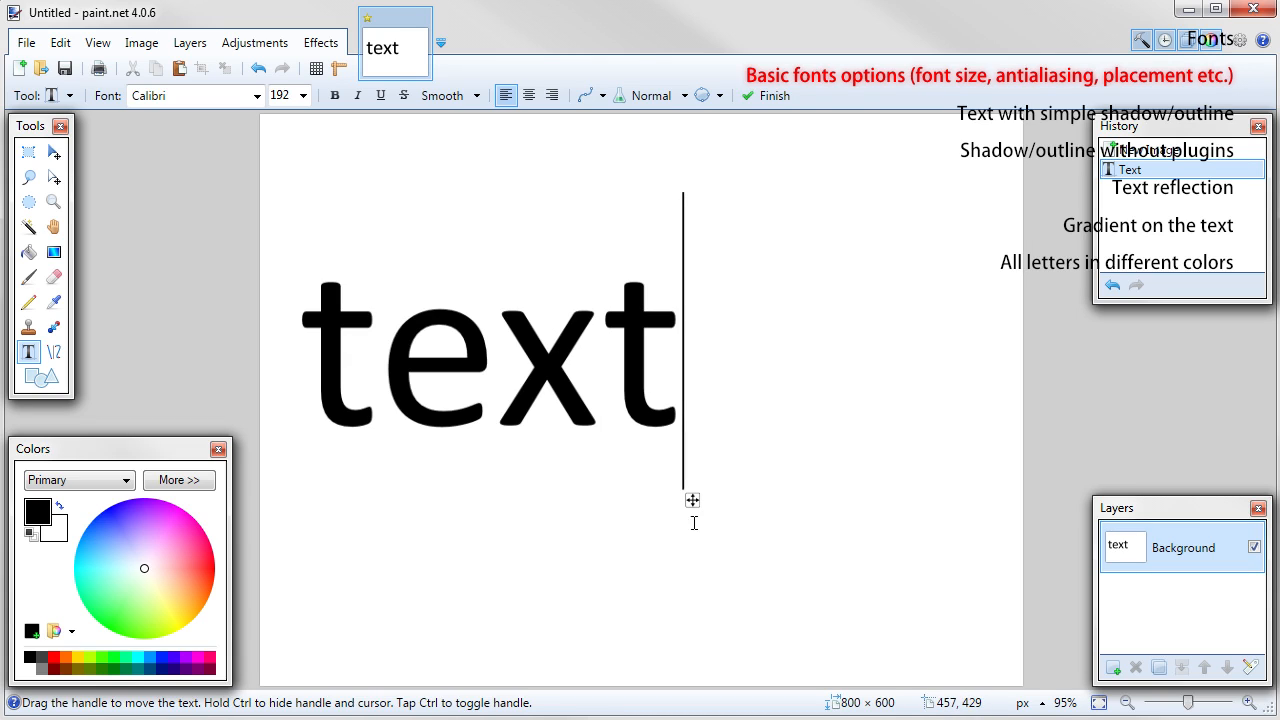
left_click_drag(692, 500, 808, 514)
type("te")
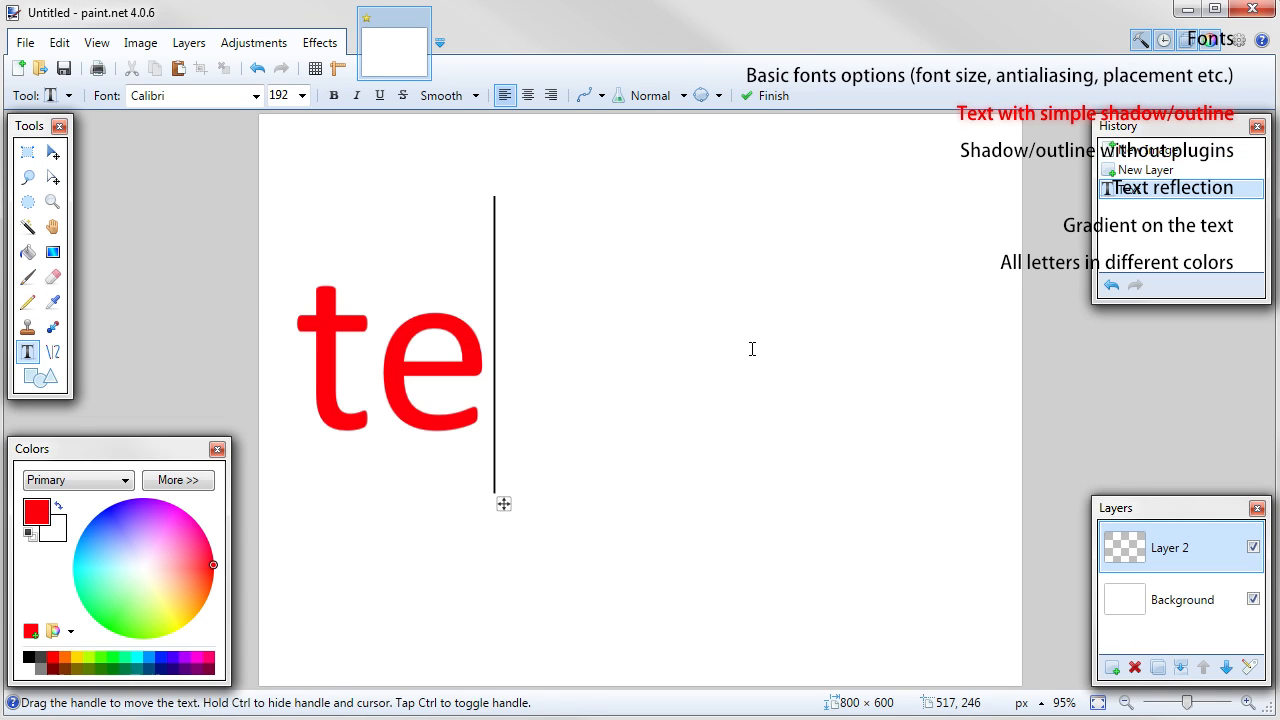
Step: Apply the Outline Object effect to give the red text a thin black outline
left_click(320, 42)
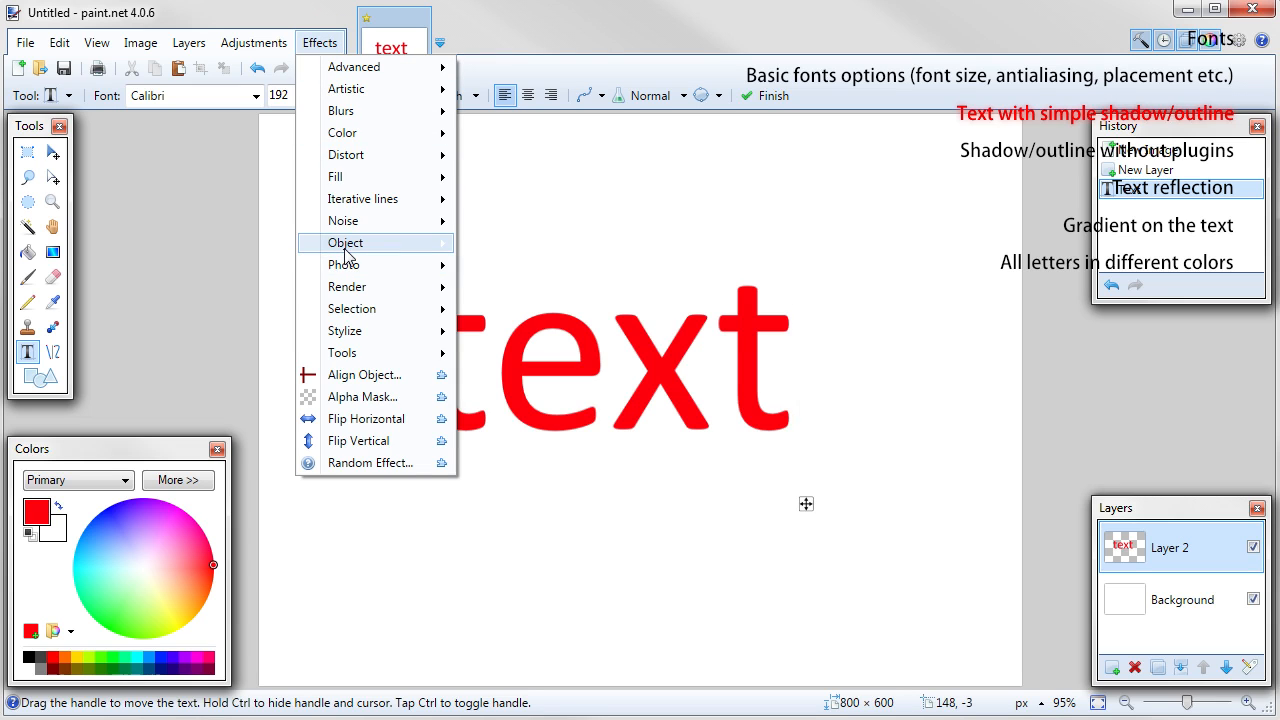
left_click(344, 242)
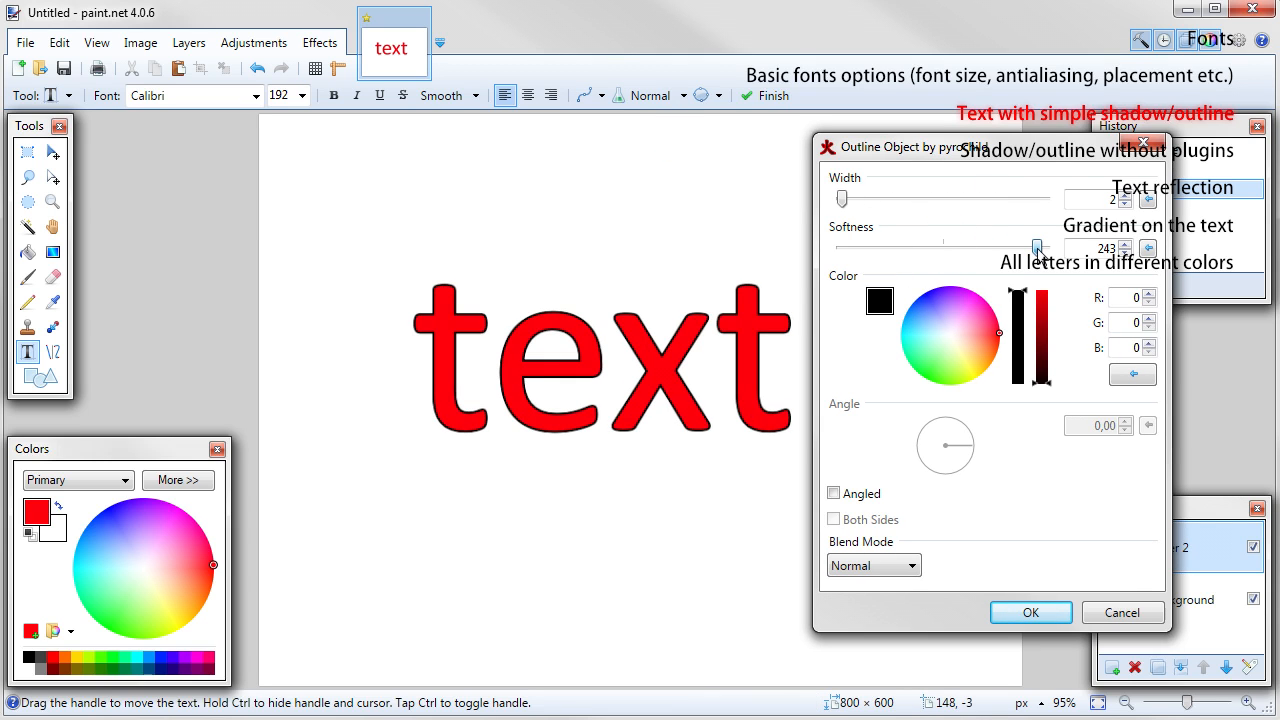
left_click(1032, 612)
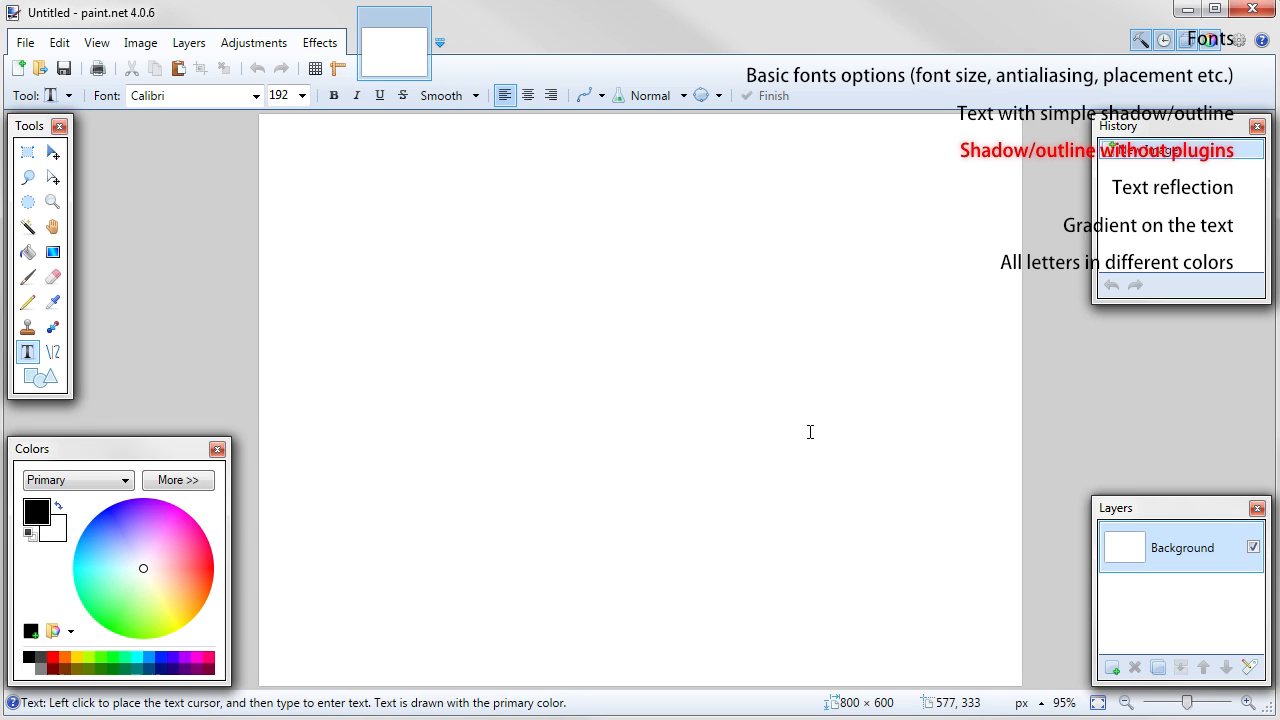
mouse_move(838, 438)
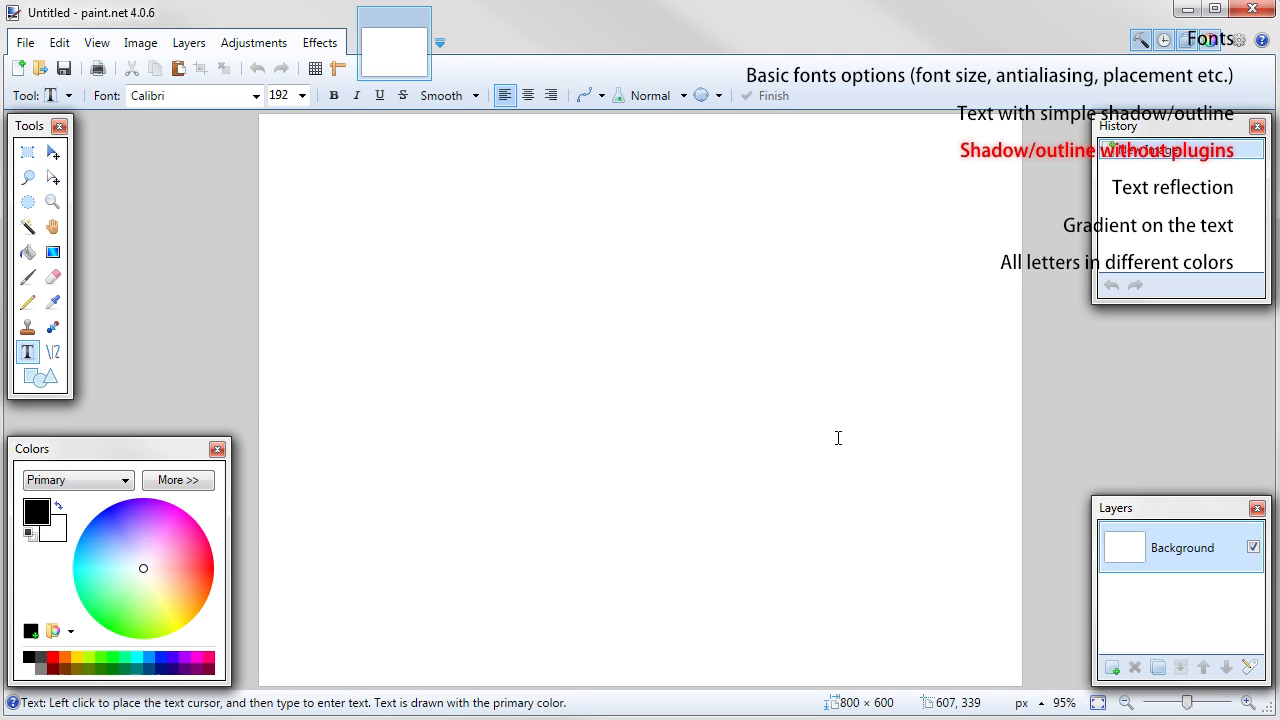
mouse_move(1130, 608)
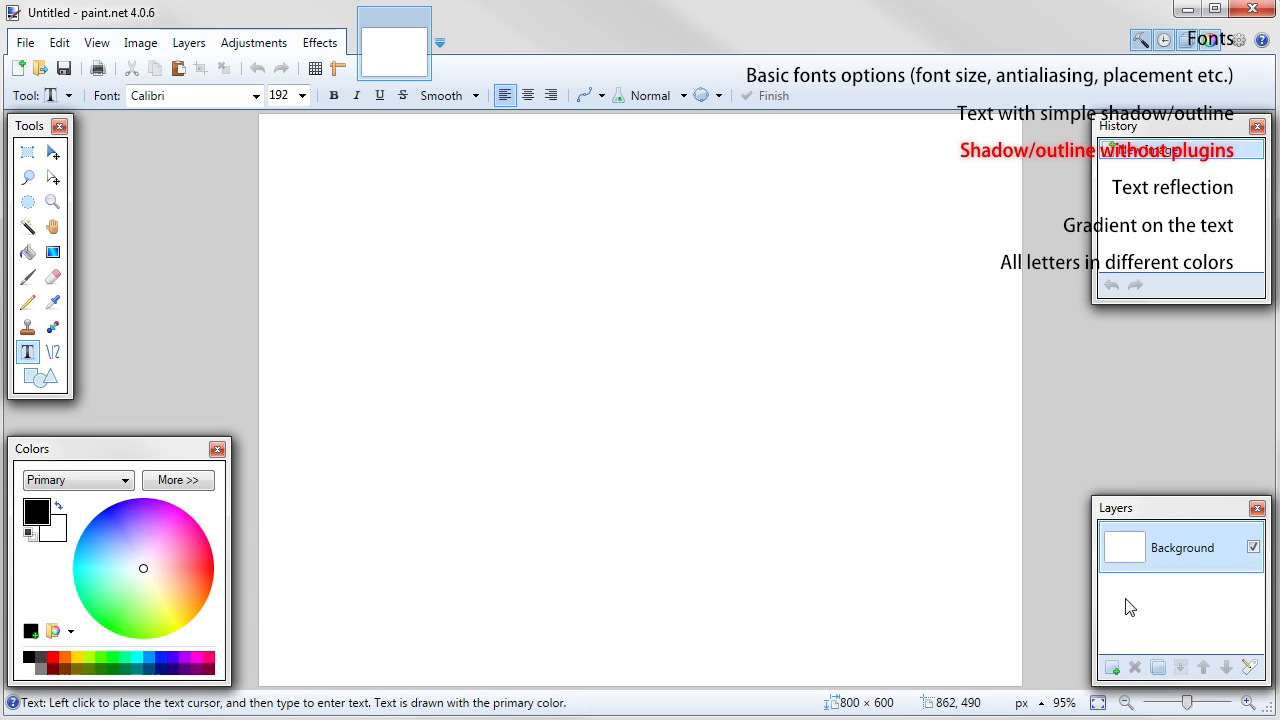
Step: Add a new transparent layer and place the red word 'text' on it
left_click(1112, 668)
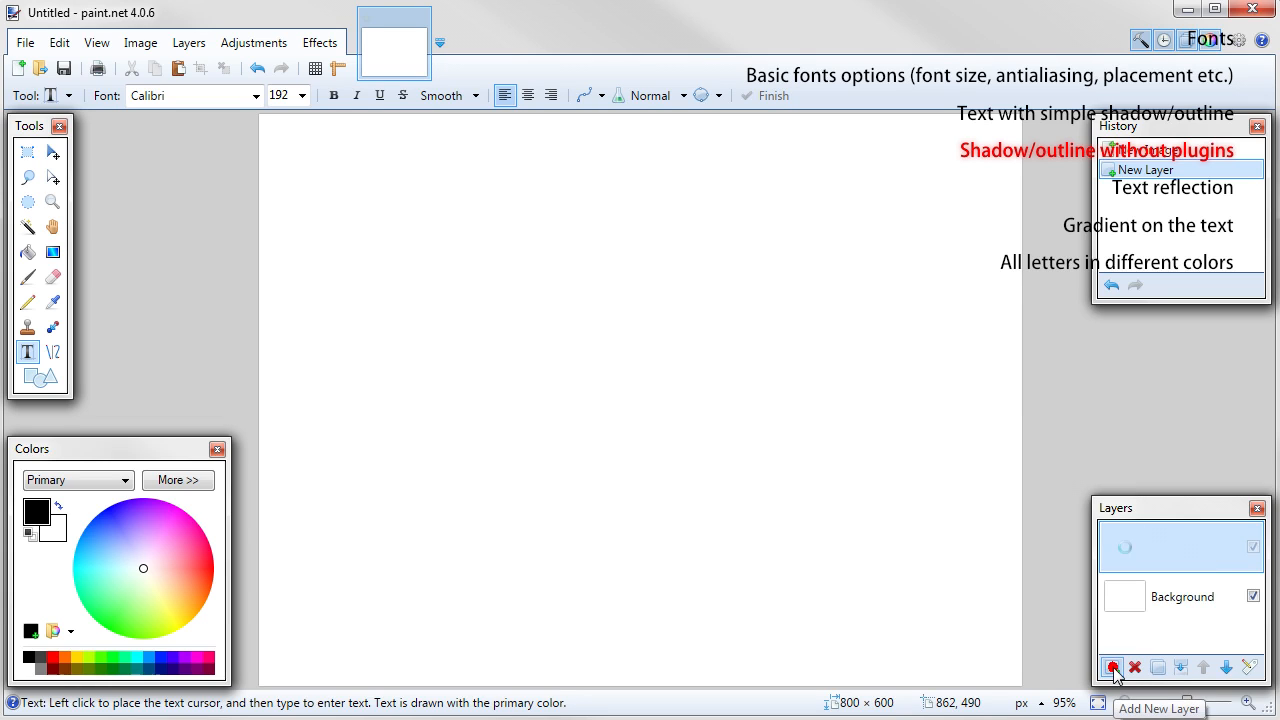
left_click(1112, 668)
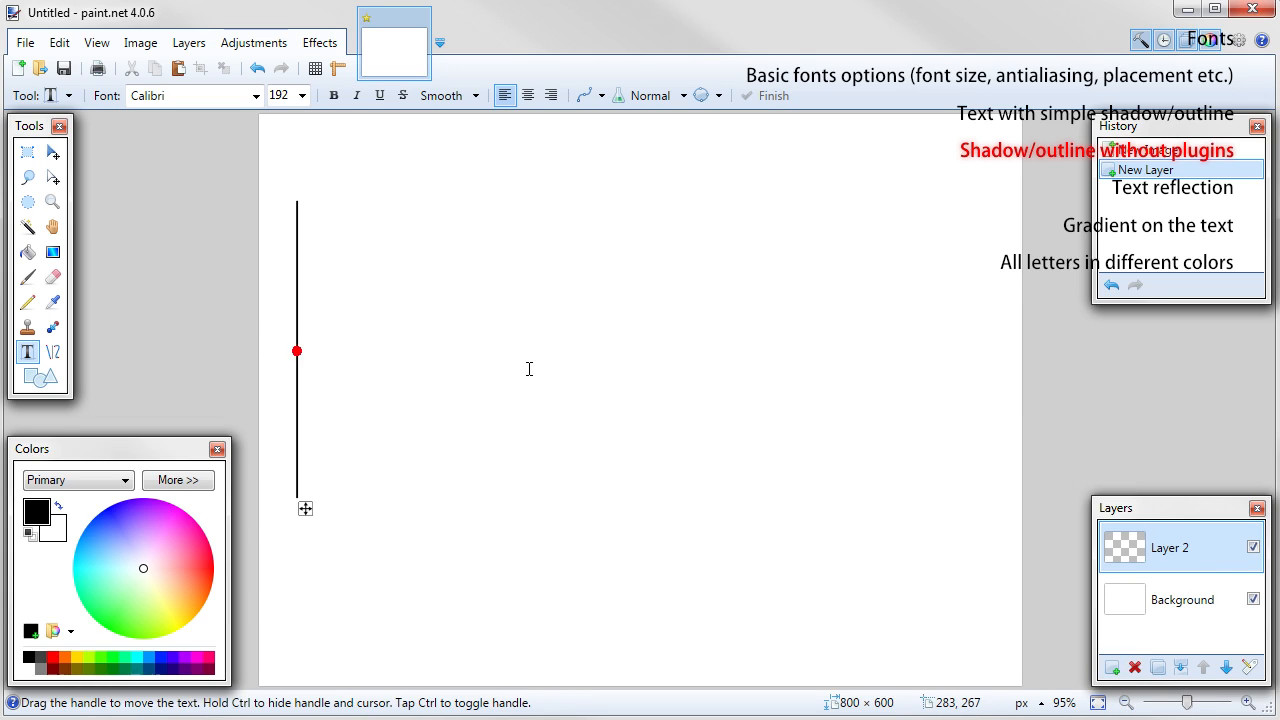
type("text")
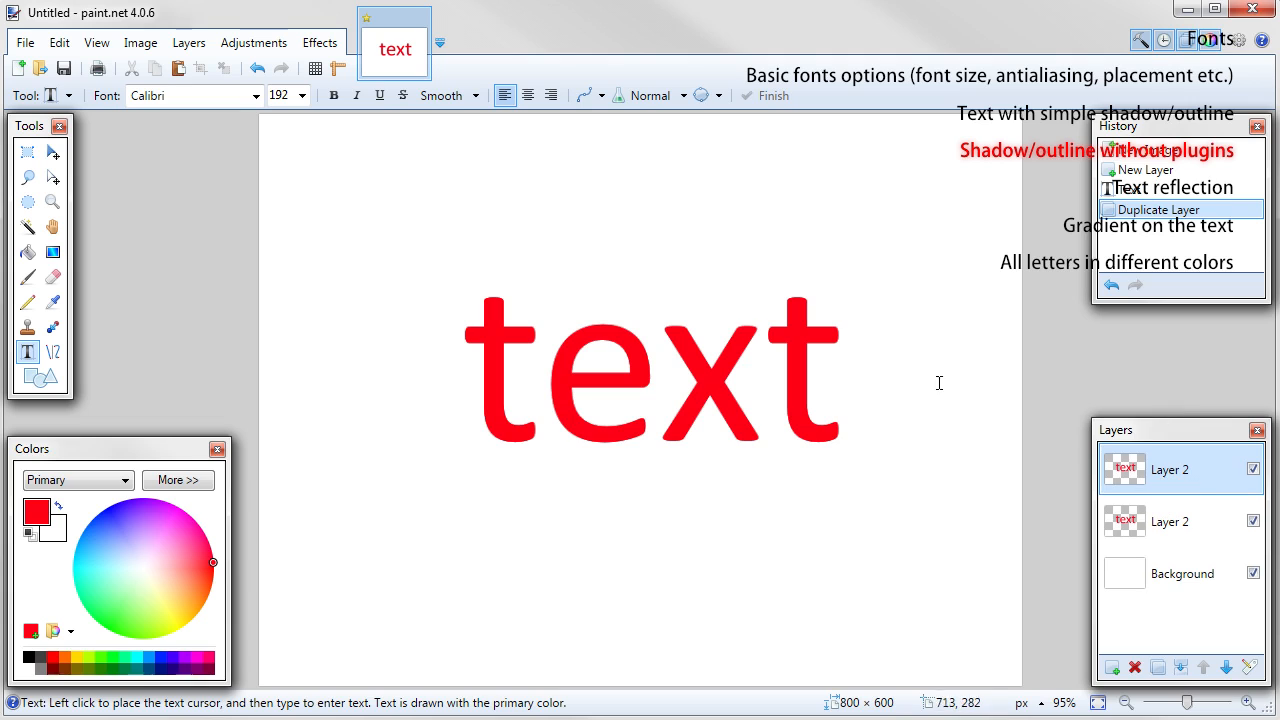
mouse_move(610, 304)
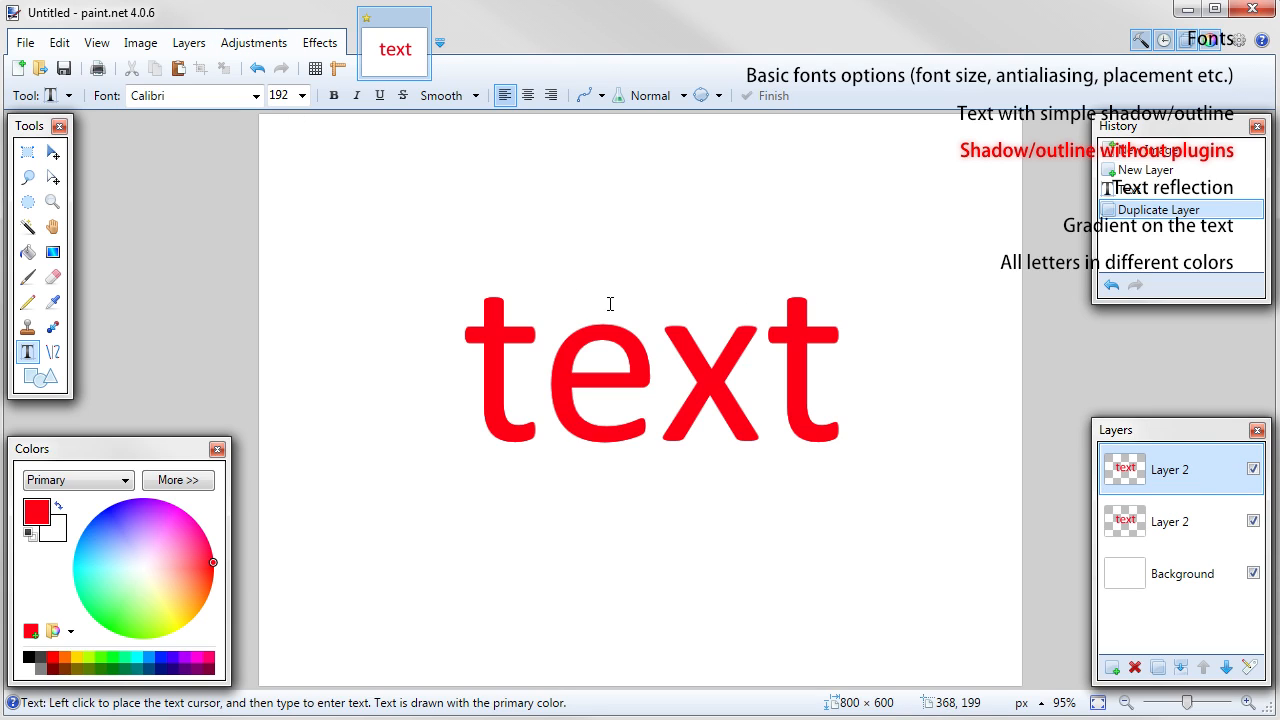
Step: Try darkening the duplicated text with Curves, then dismiss the adjustment unapplied
left_click(252, 42)
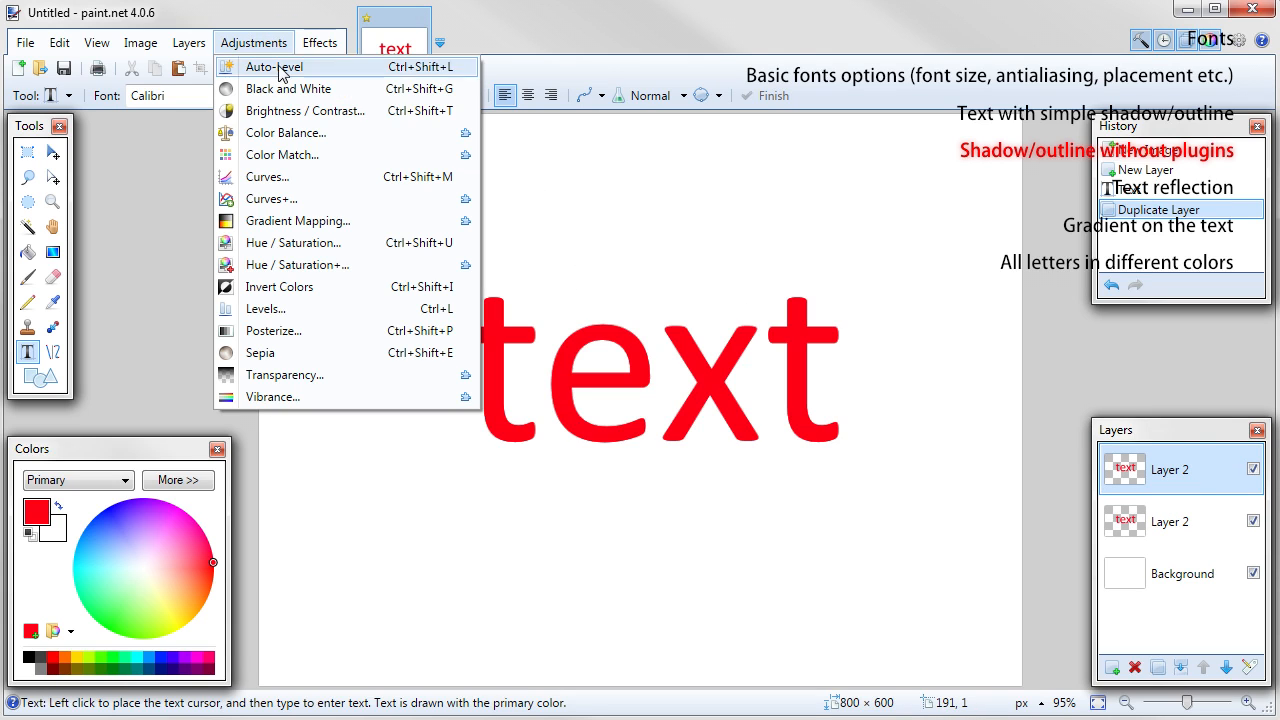
left_click(304, 110)
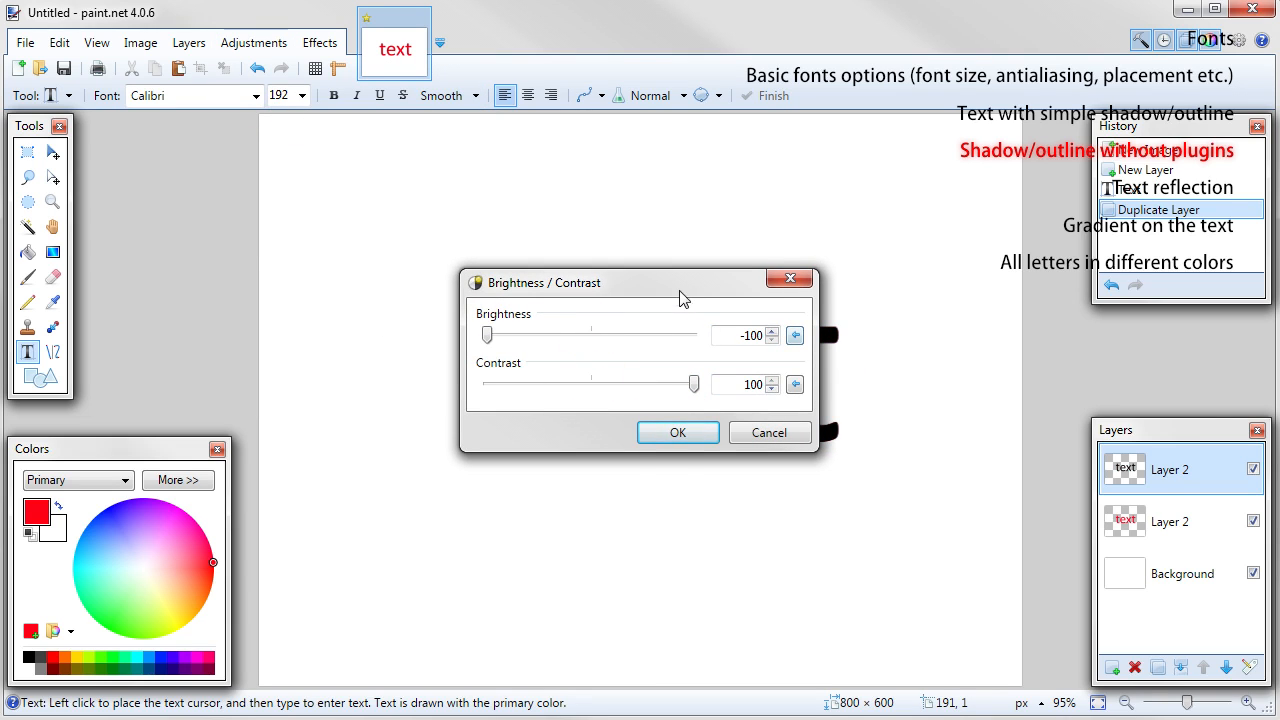
left_click_drag(544, 282, 660, 146)
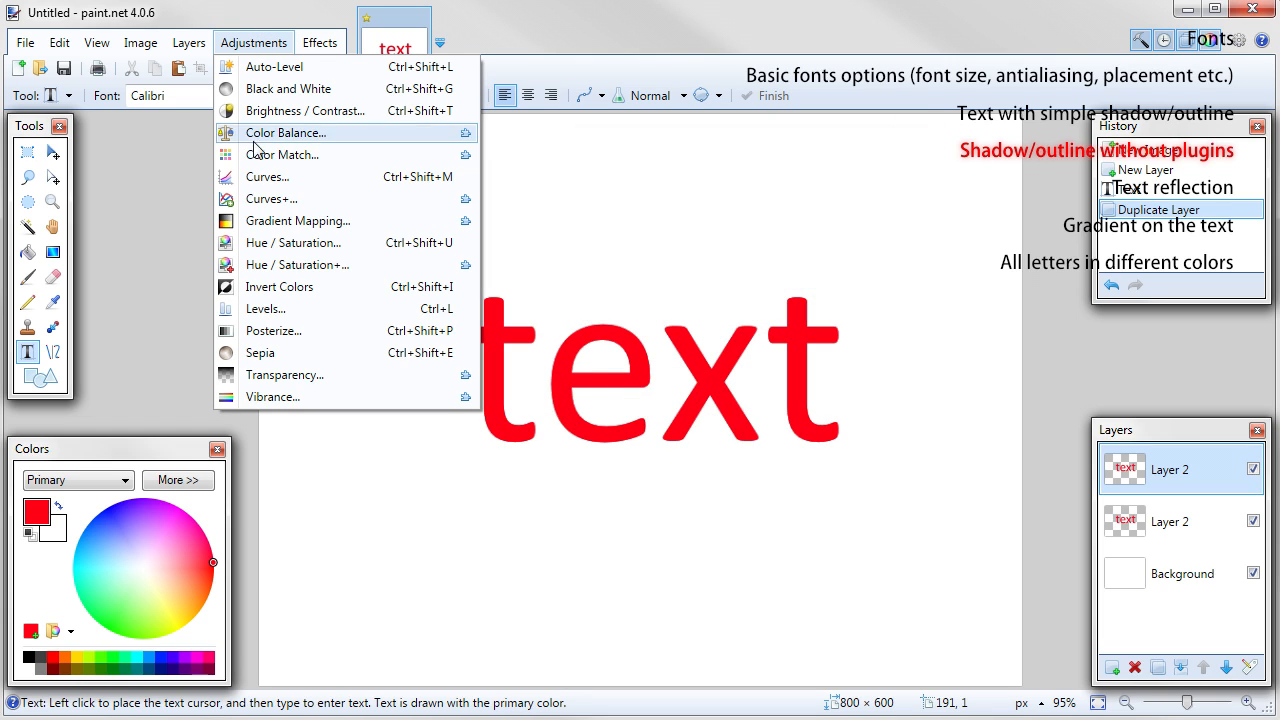
left_click(266, 176)
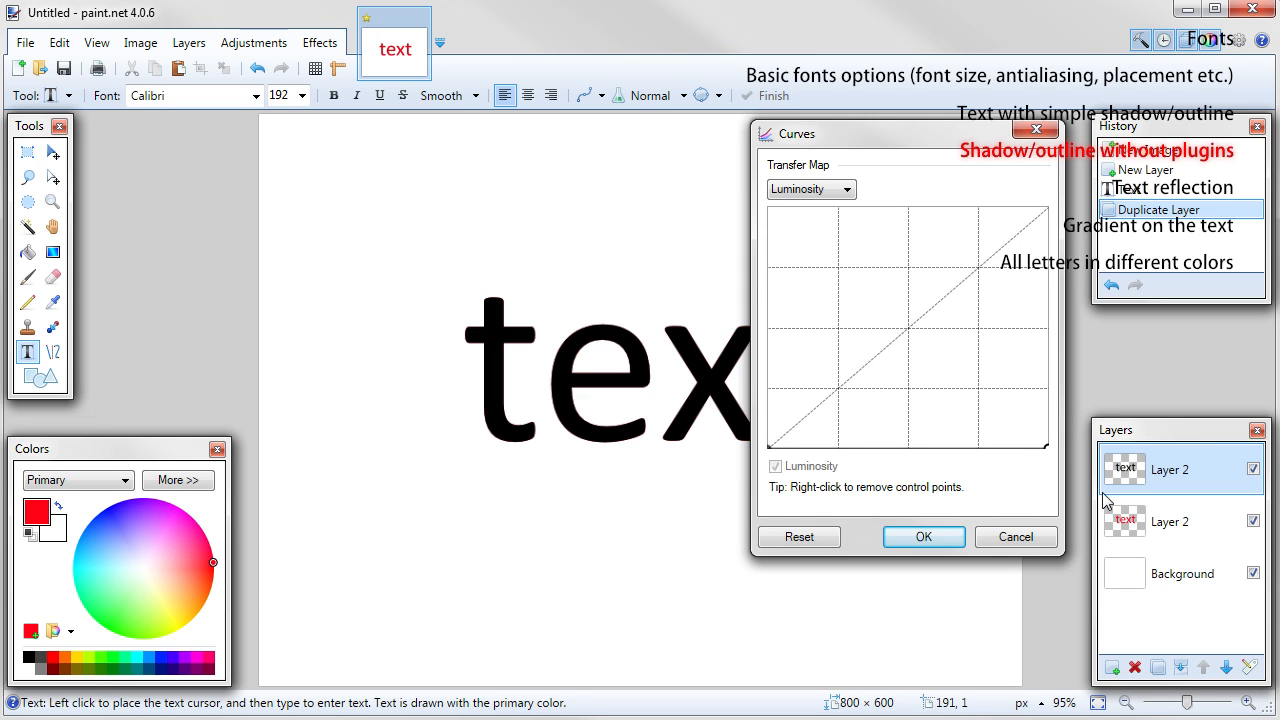
left_click(252, 42)
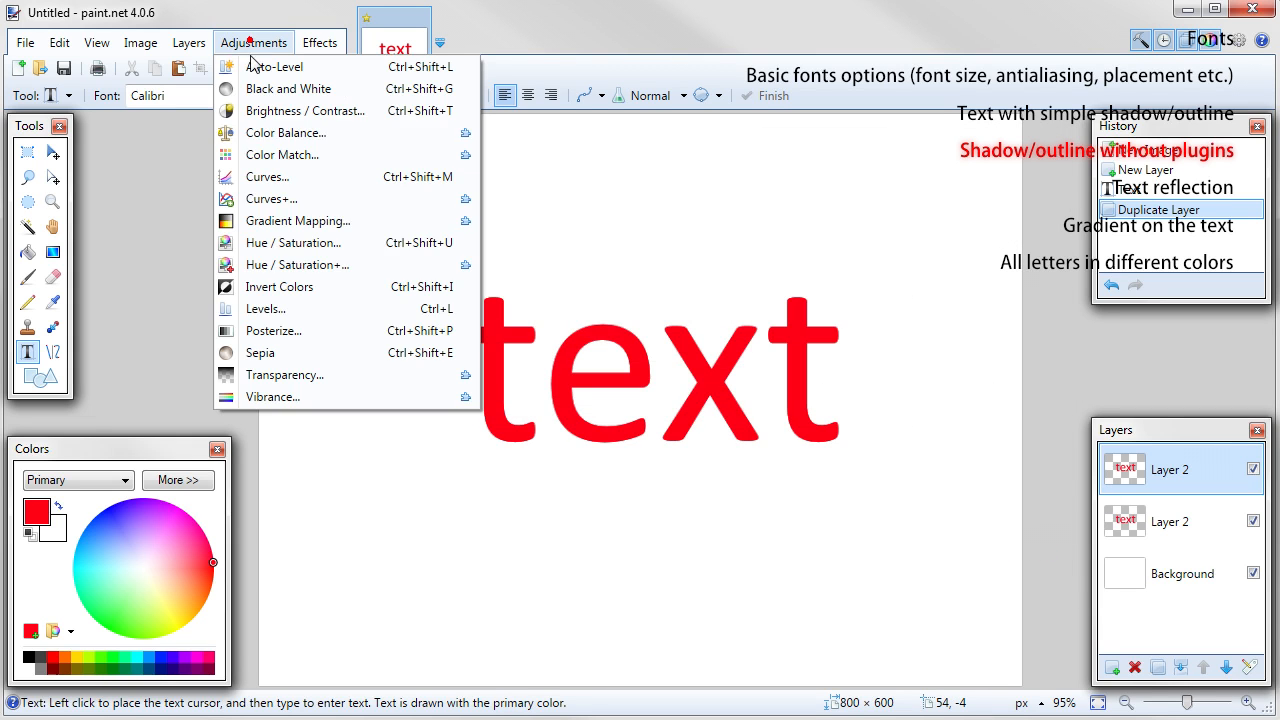
Step: Use Levels to turn the duplicated text copy solid black
left_click(266, 308)
type("2")
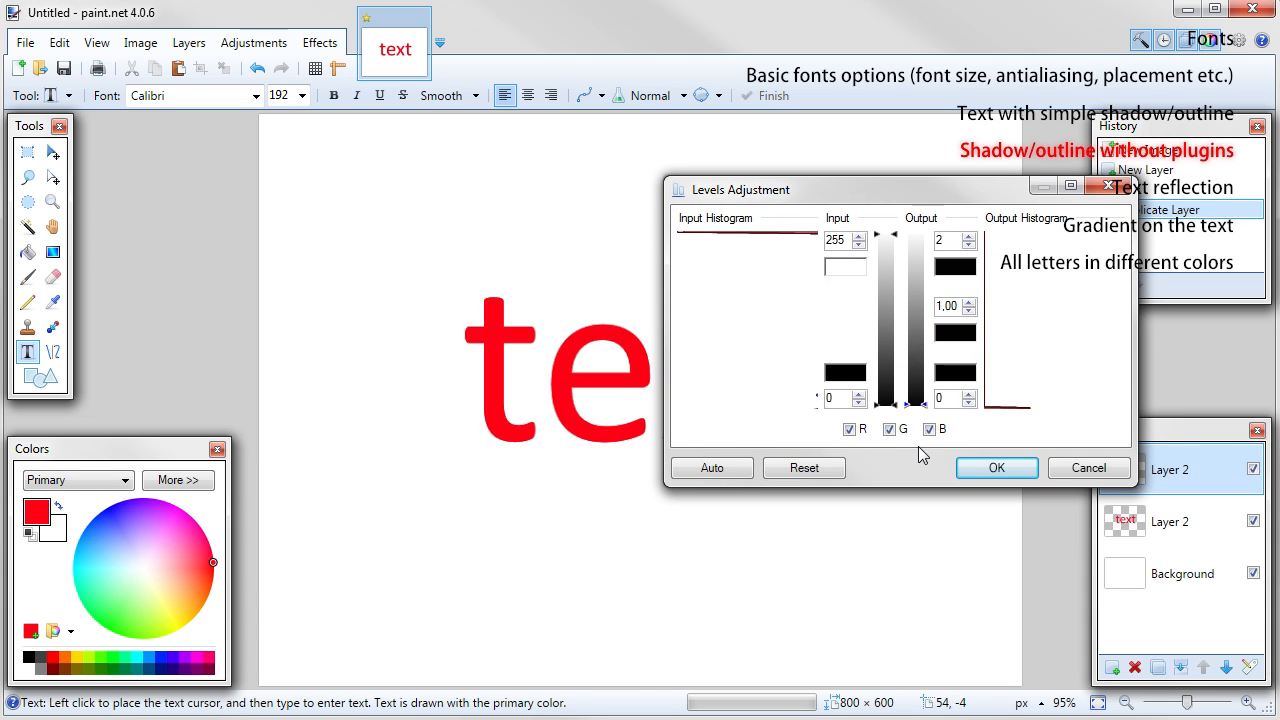
left_click(996, 468)
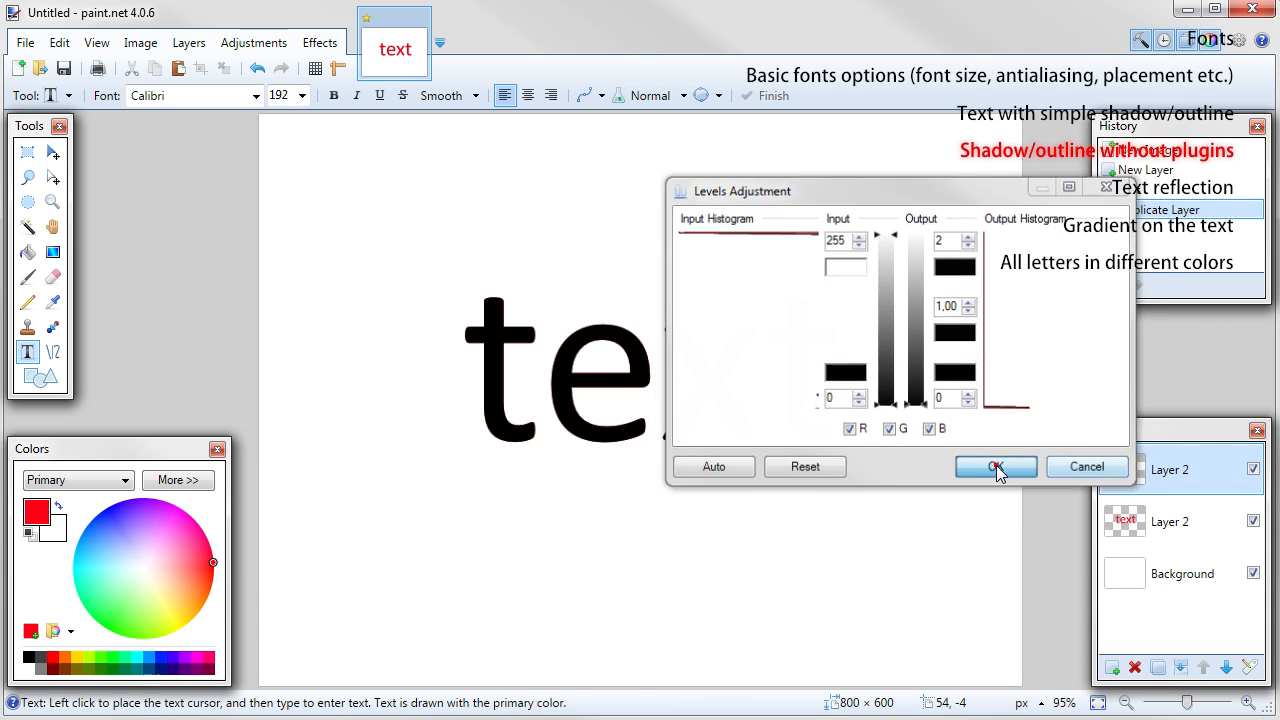
left_click(994, 468)
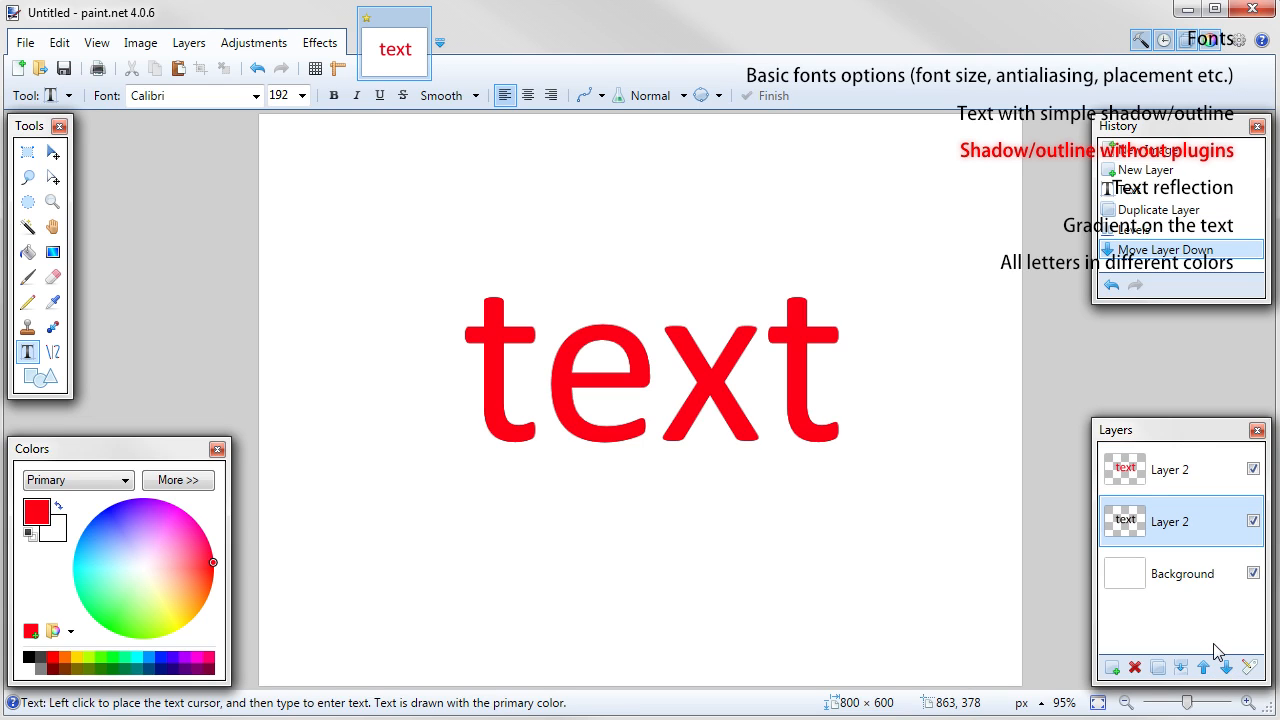
Step: Blur the black text copy with Gaussian Blur radius 12 and duplicate the shadow layer to darken it
left_click(320, 42)
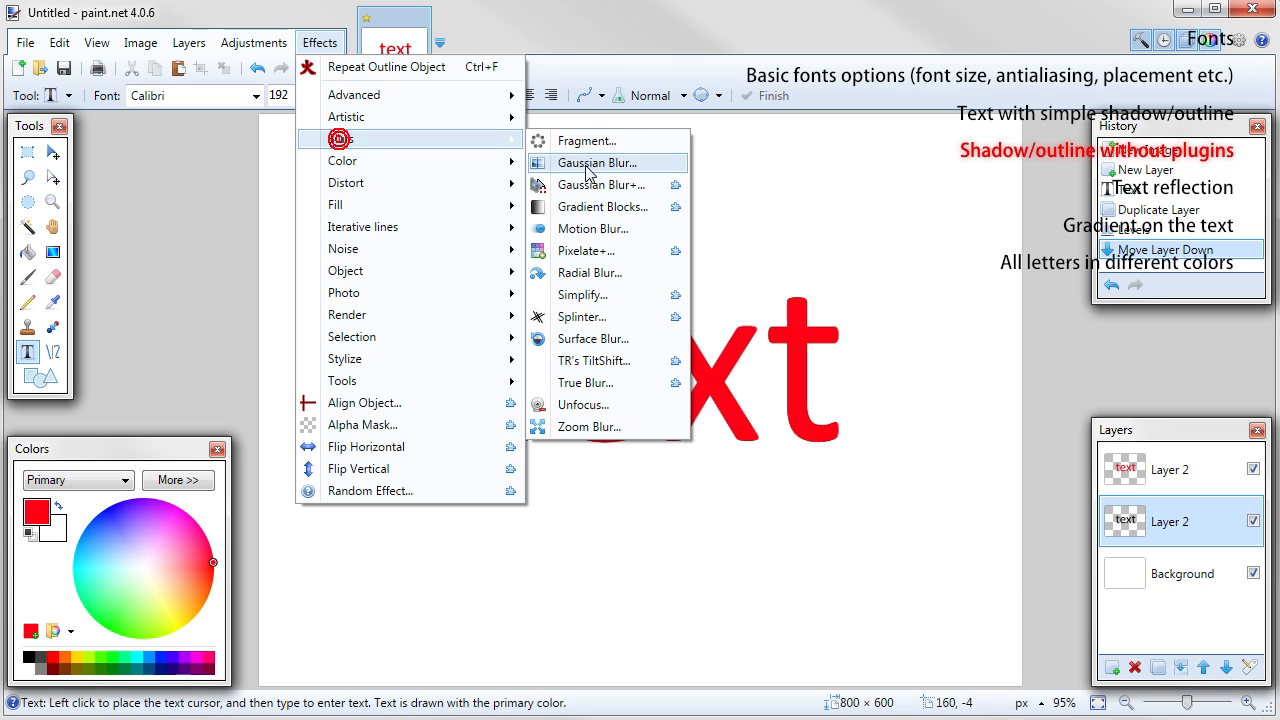
left_click(596, 162)
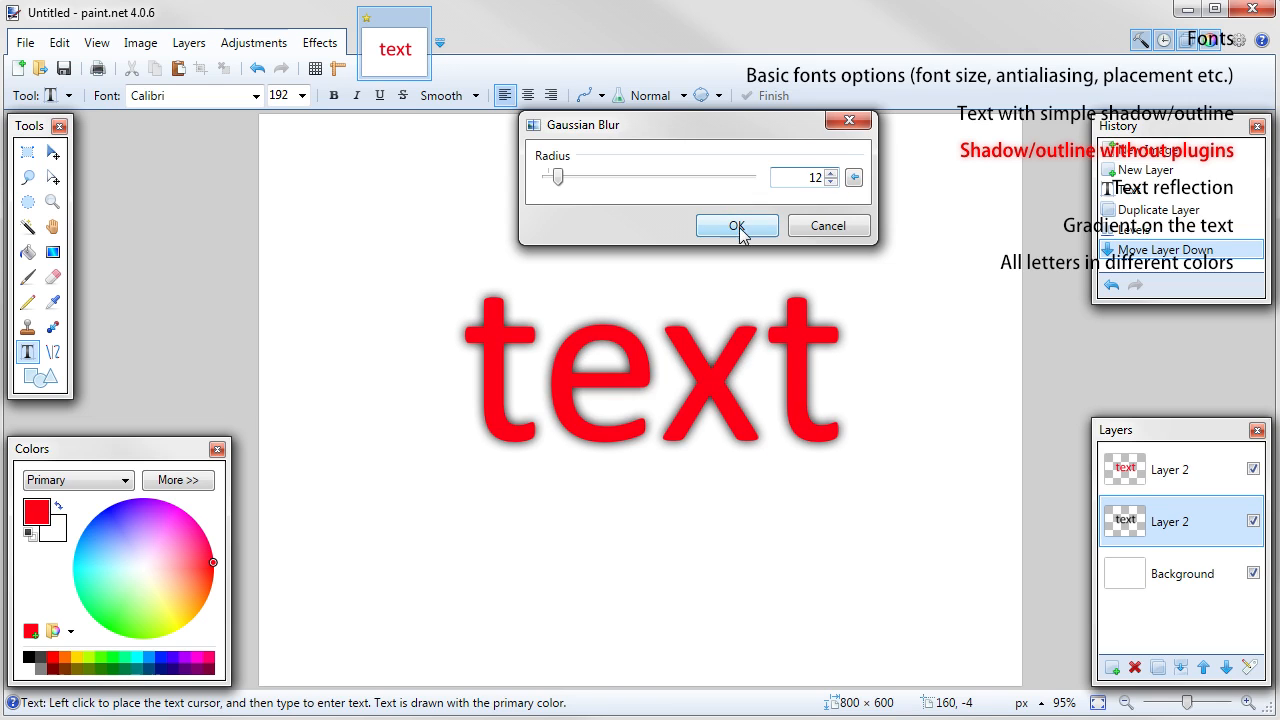
left_click(736, 224)
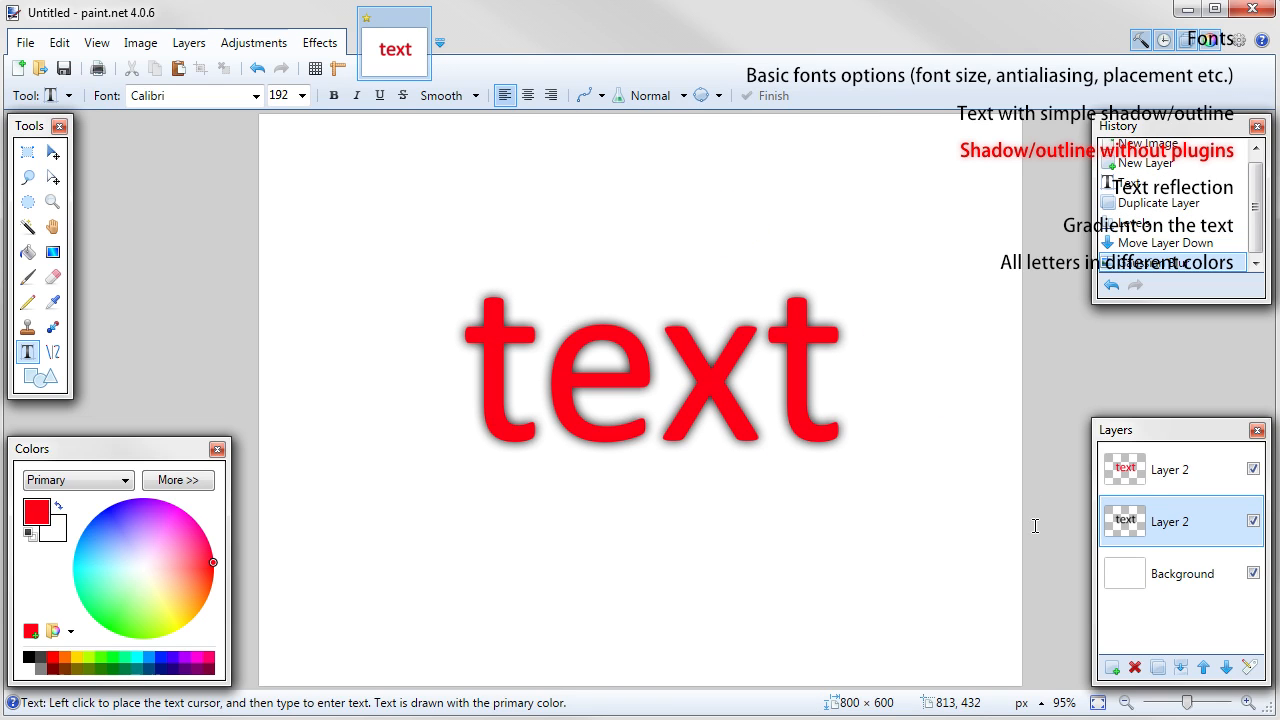
left_click(1158, 668)
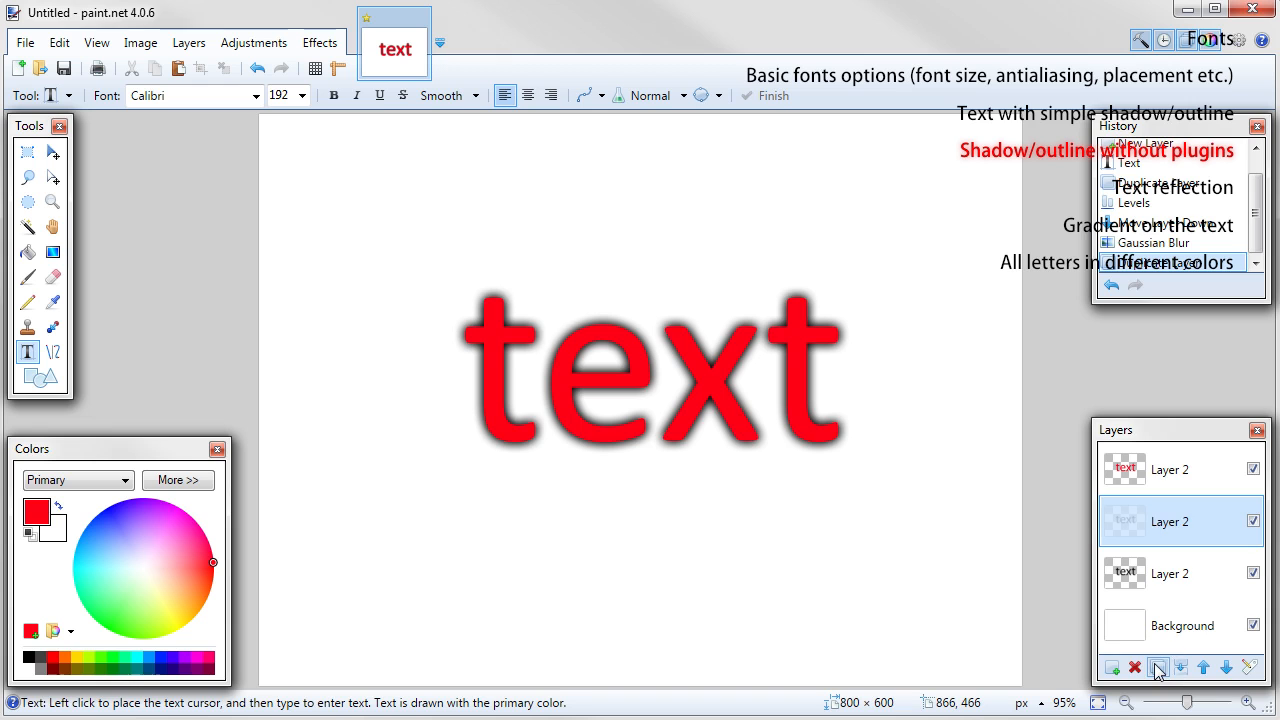
left_click(1156, 668)
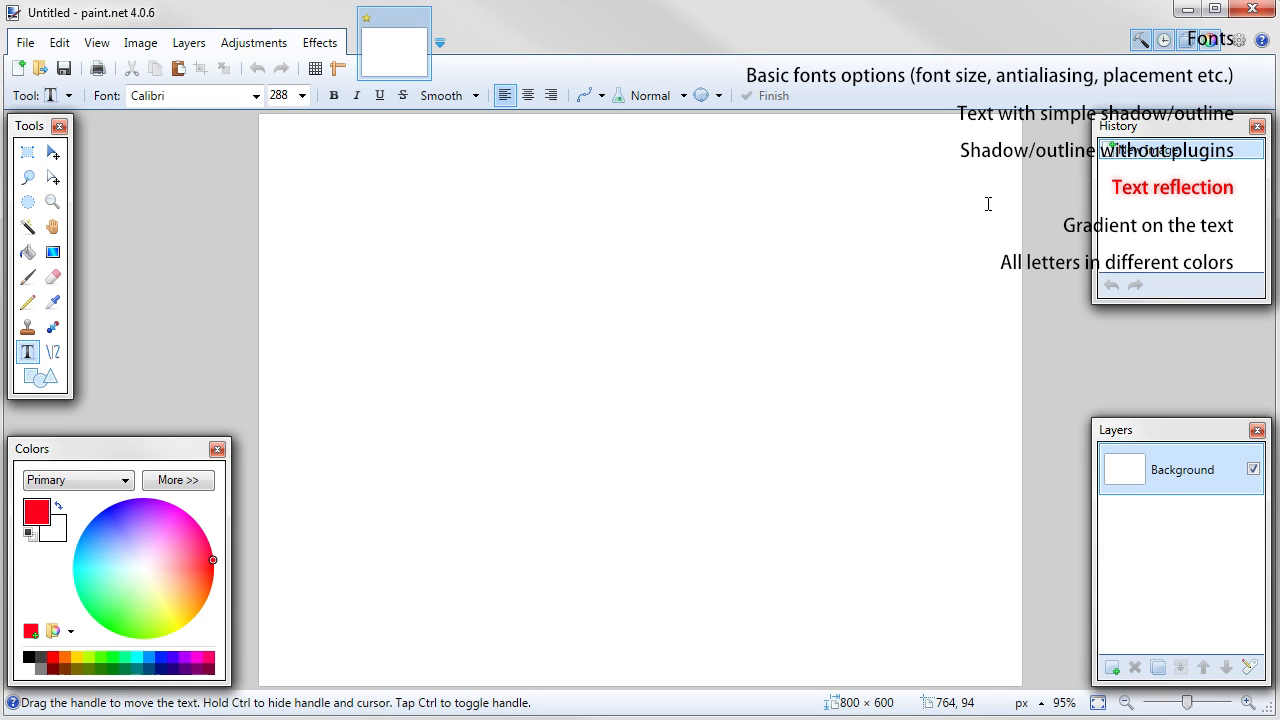
mouse_move(1112, 668)
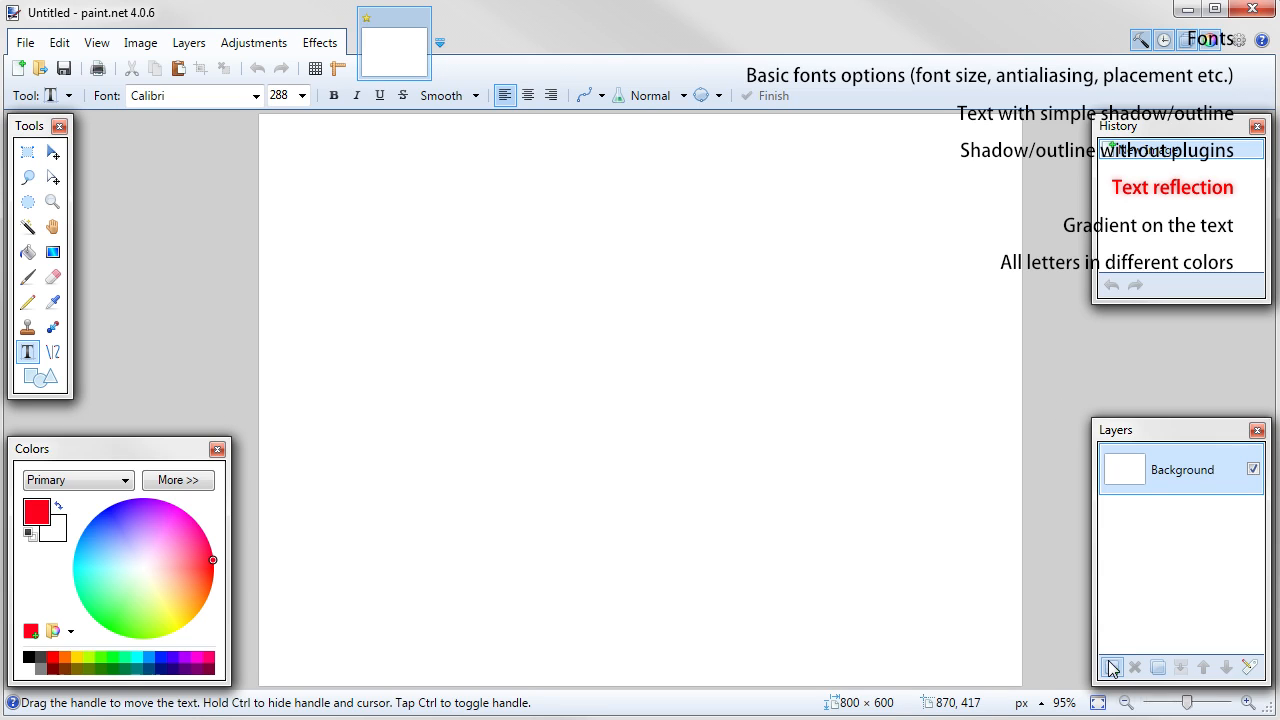
Step: Add a new layer, place the red word 'text' and prepare the mirrored copy beneath it
left_click(1112, 668)
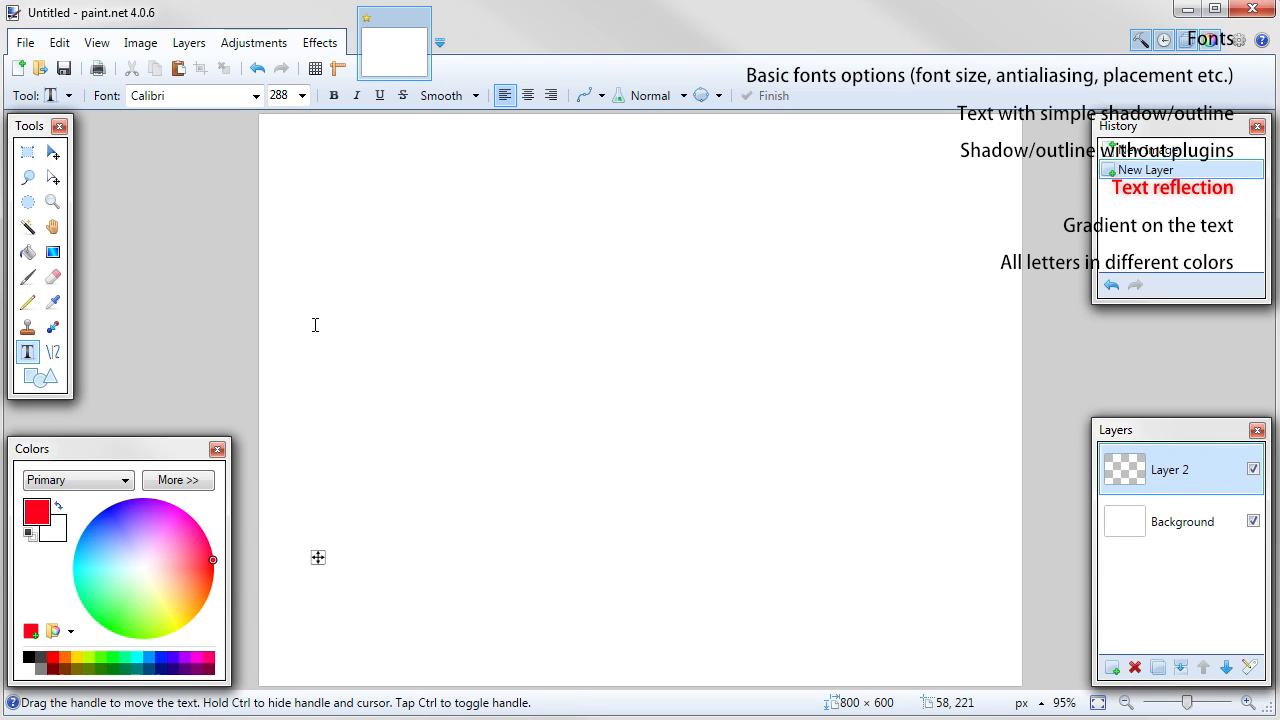
type("text")
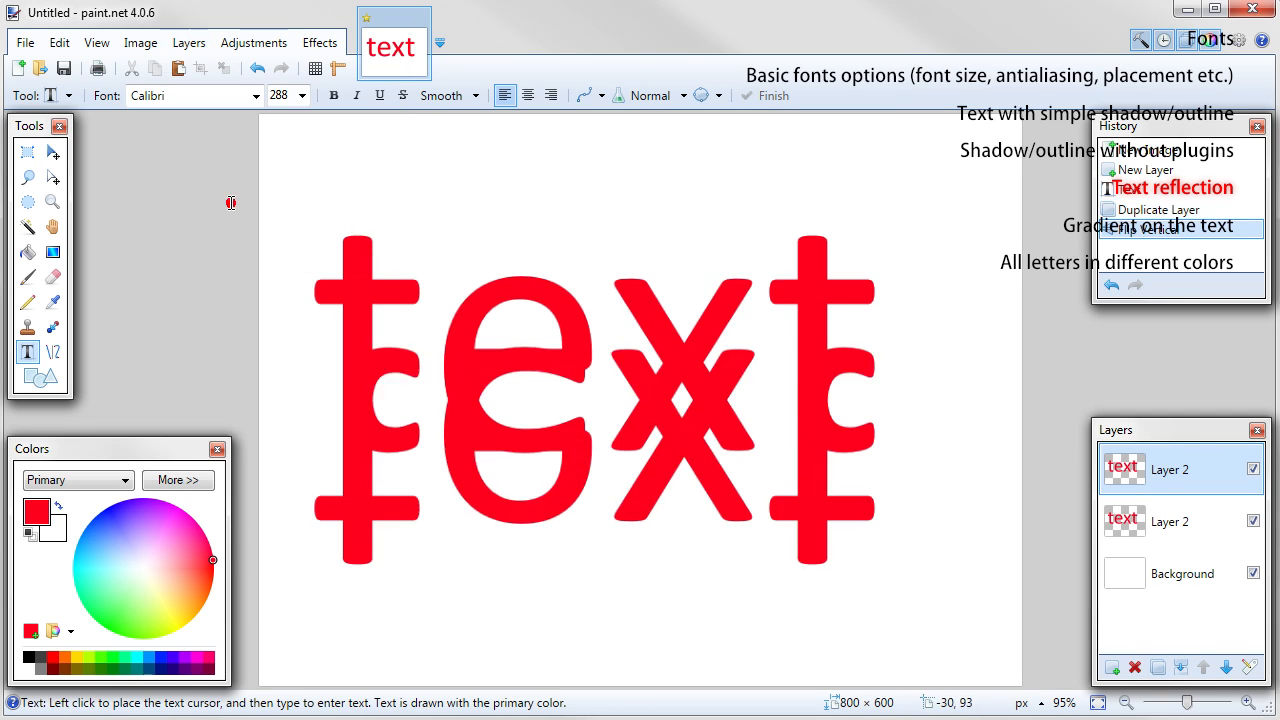
left_click(28, 152)
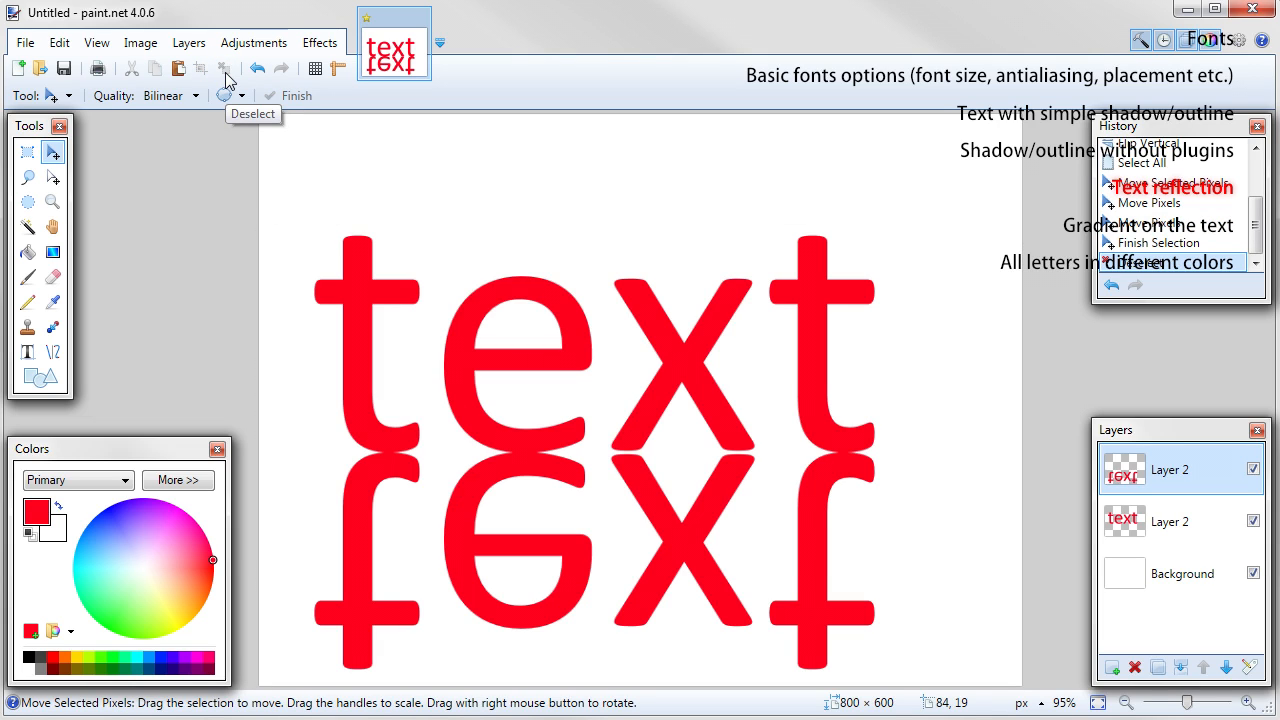
mouse_move(186, 240)
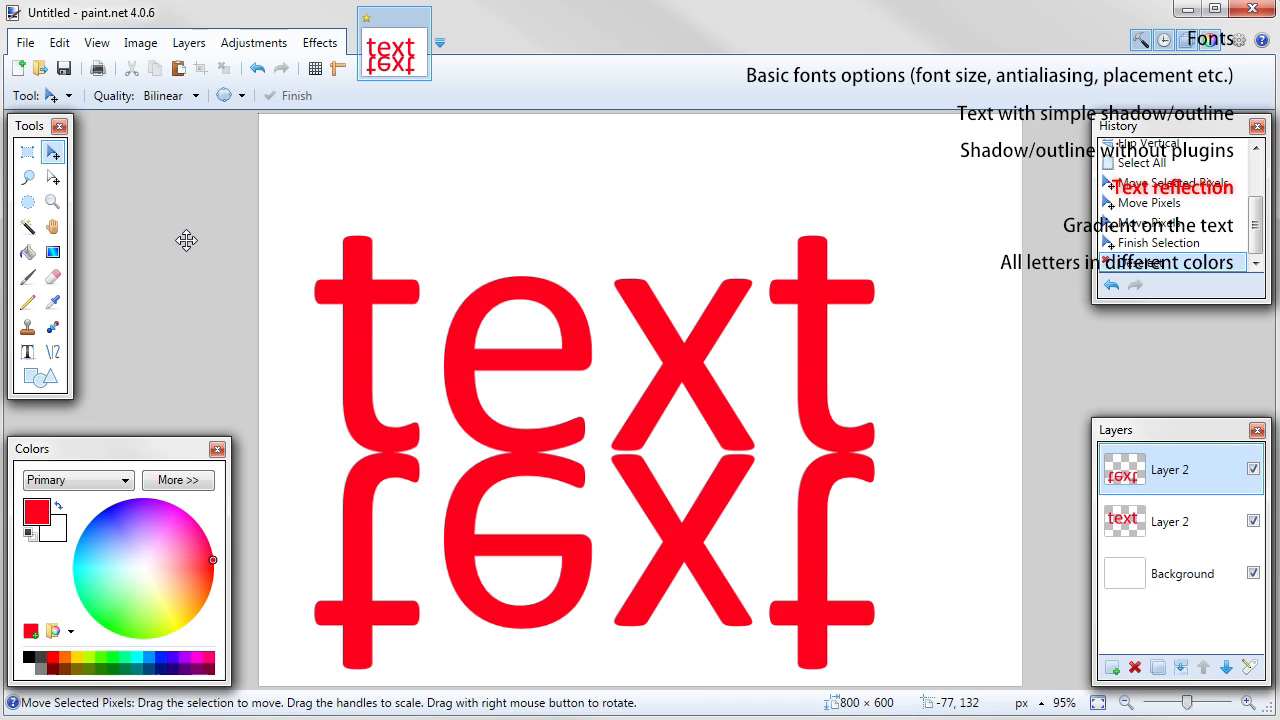
mouse_move(136, 246)
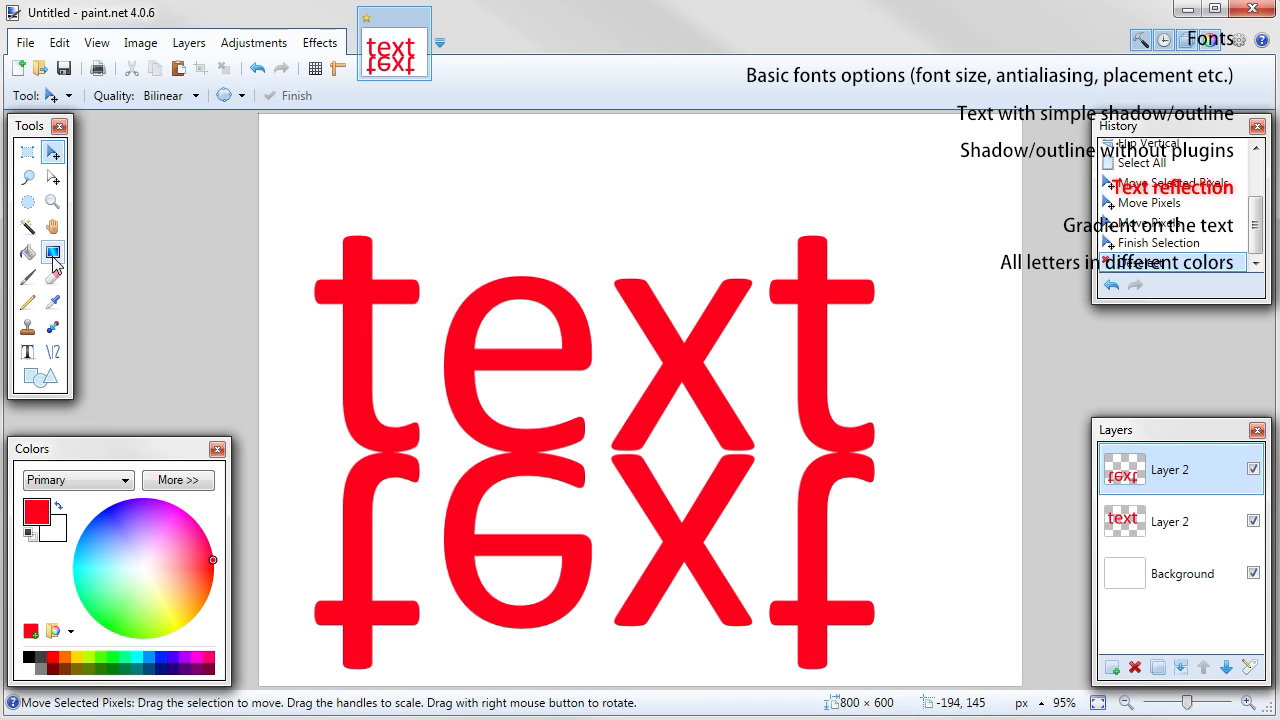
Step: Select the Gradient tool in Transparency mode for fading the reflection
left_click(52, 252)
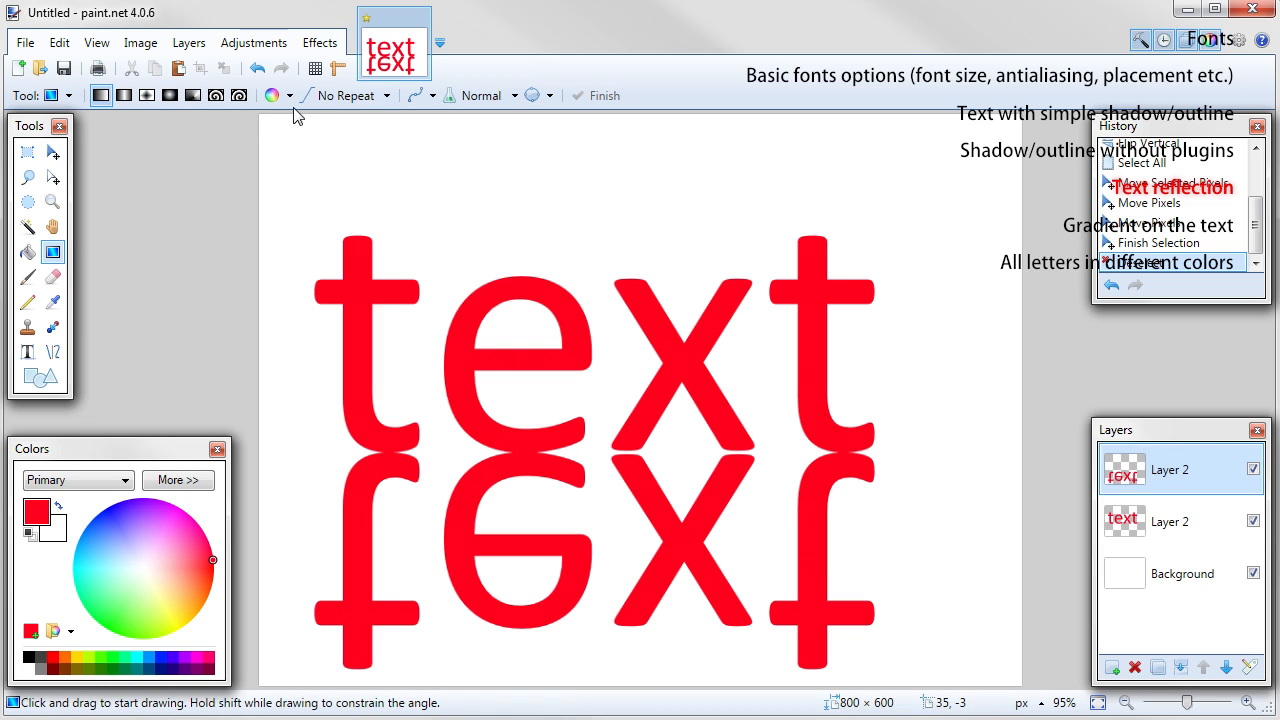
left_click(292, 96)
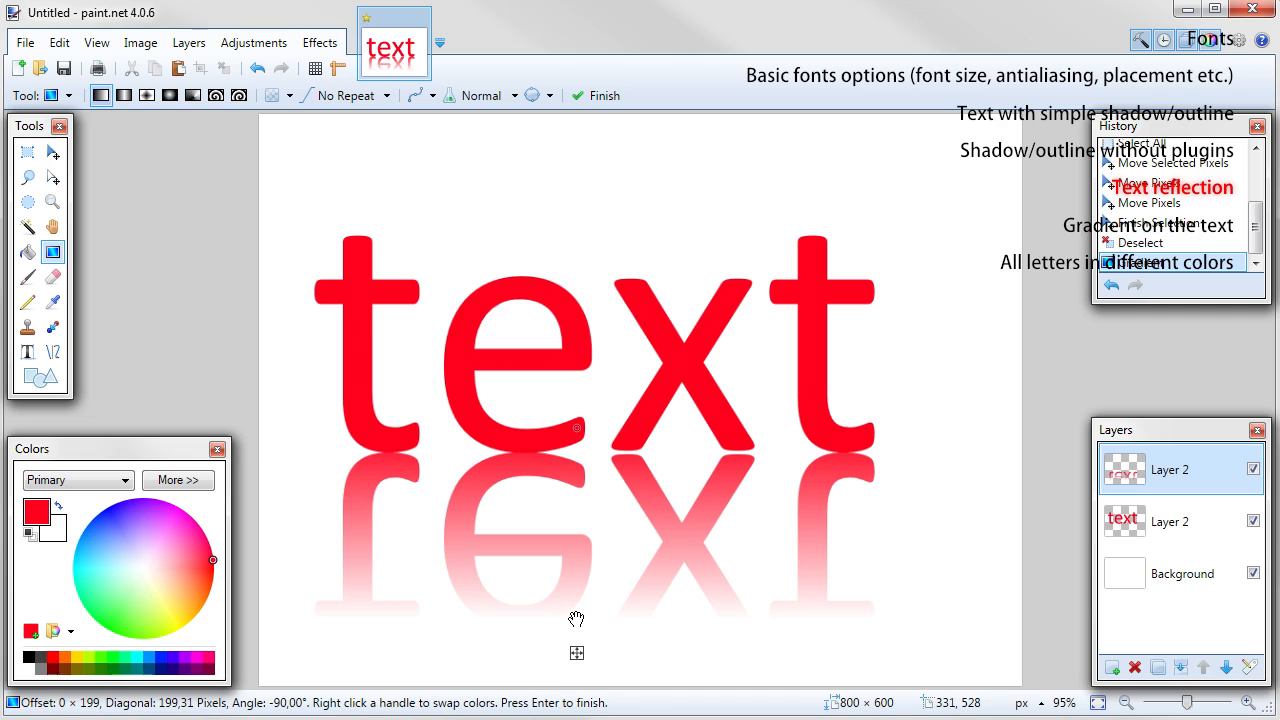
mouse_move(796, 588)
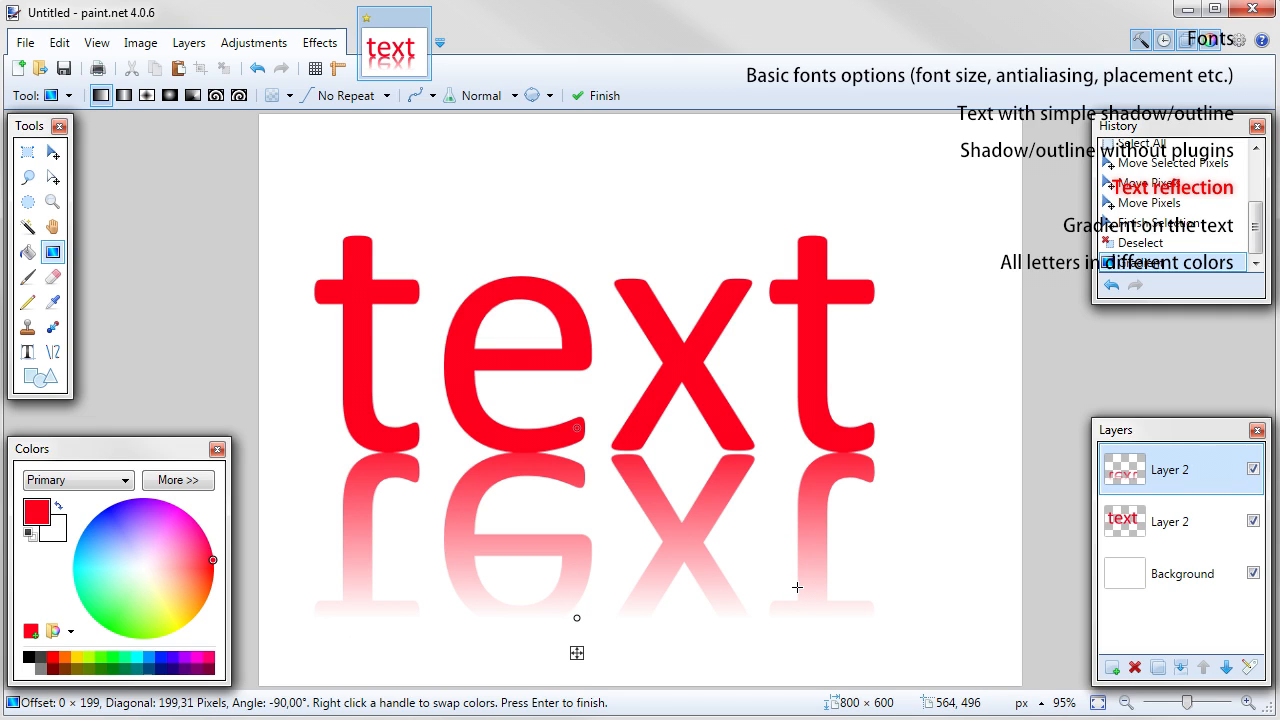
mouse_move(1144, 472)
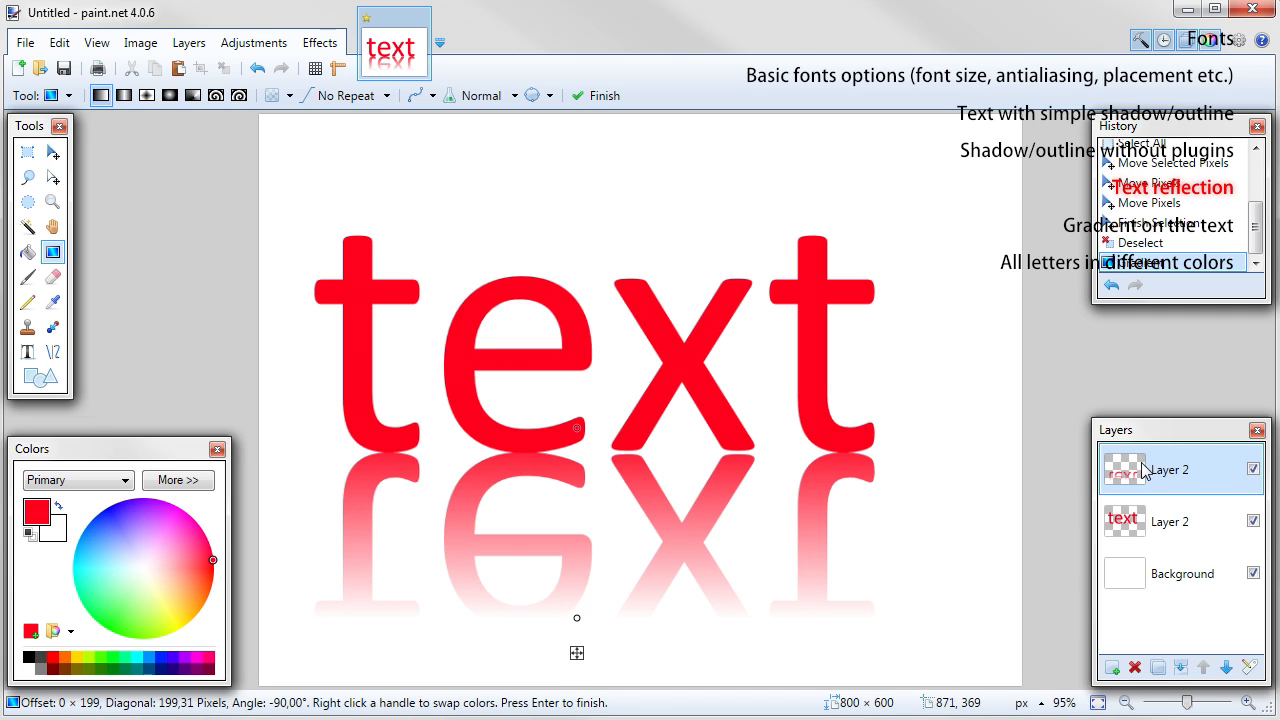
Step: Adjust the reflection layer's opacity in its Layer Properties
double_click(1170, 468)
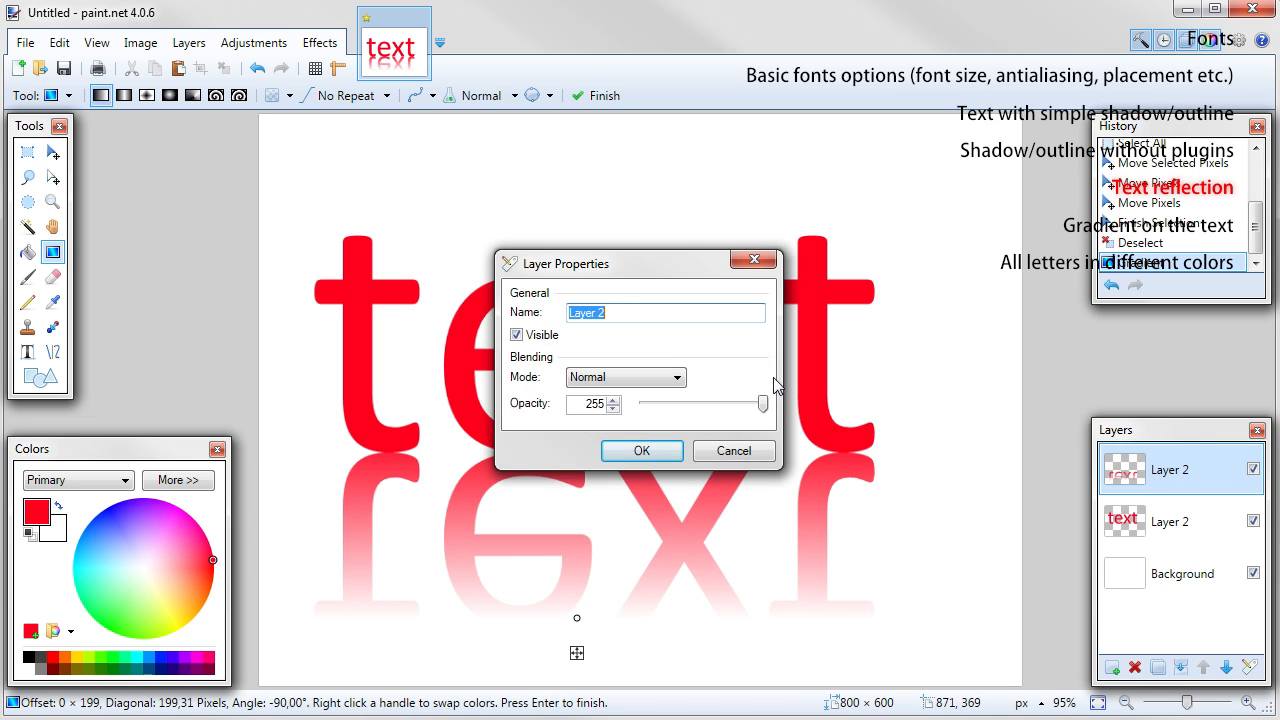
left_click_drag(564, 264, 860, 214)
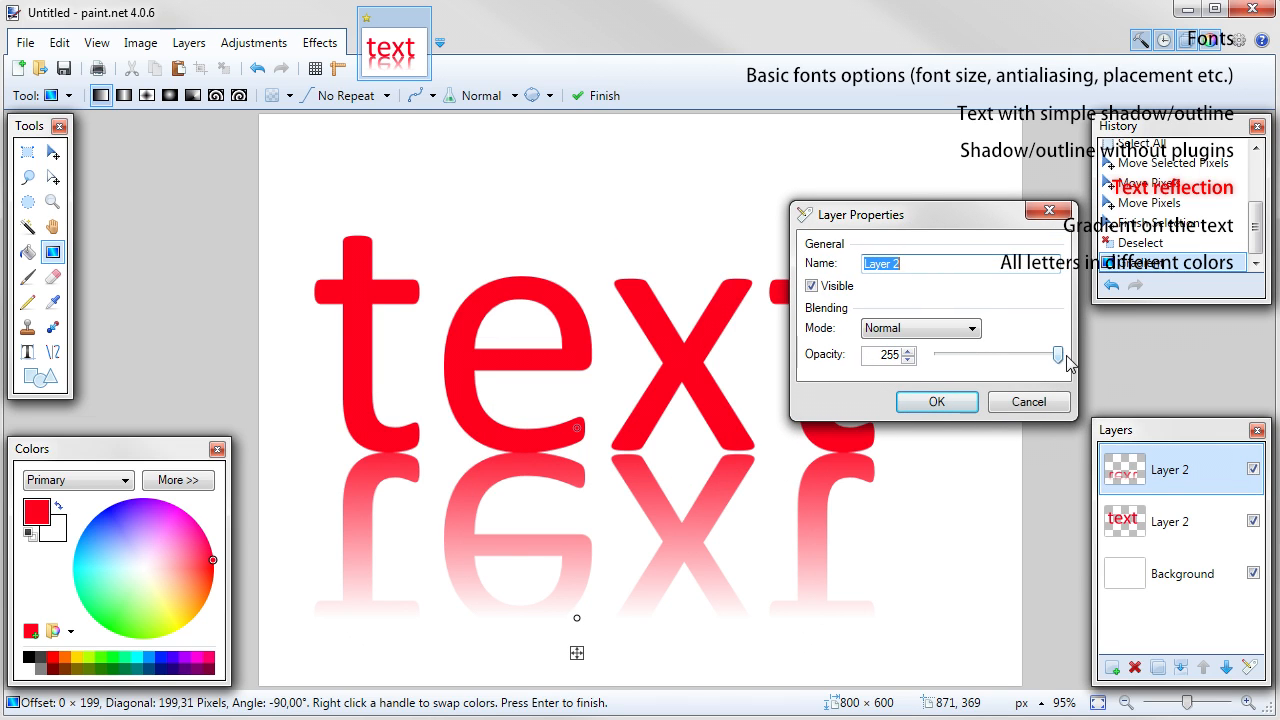
left_click_drag(1058, 356, 972, 356)
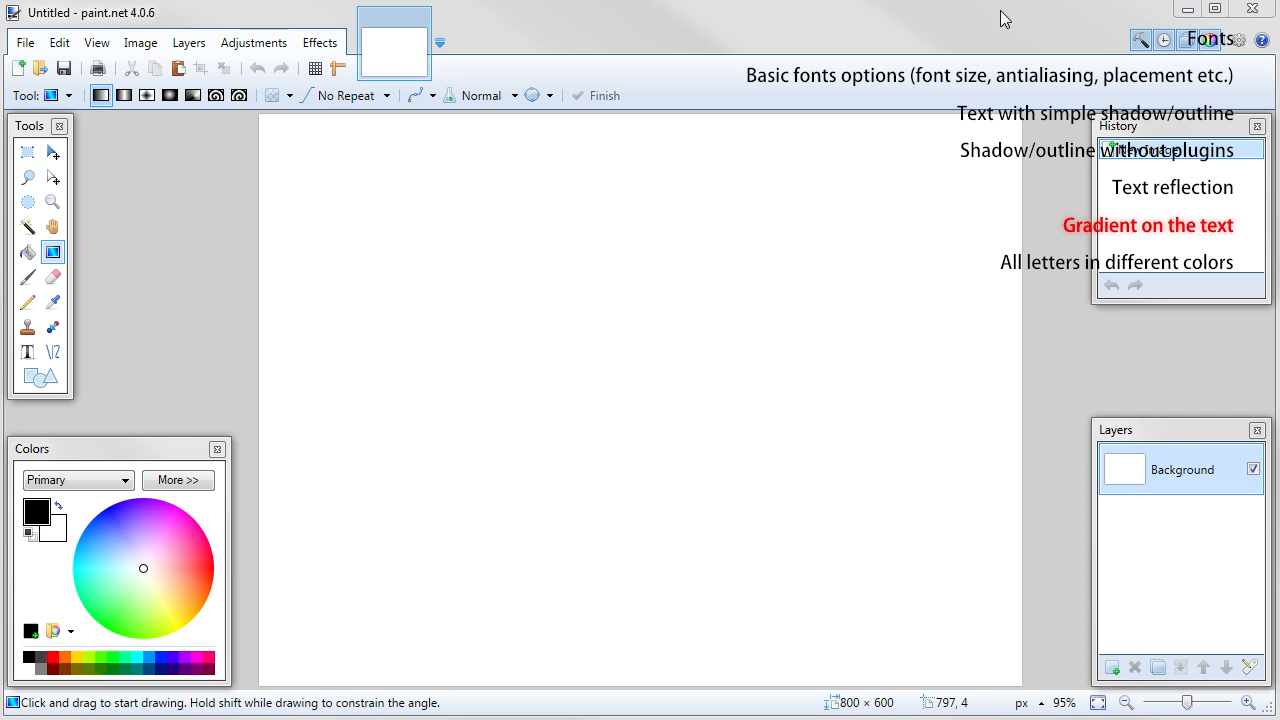
Step: Place the black word 'text' on its own layer and pick a blue colour for the gradient
left_click(1112, 668)
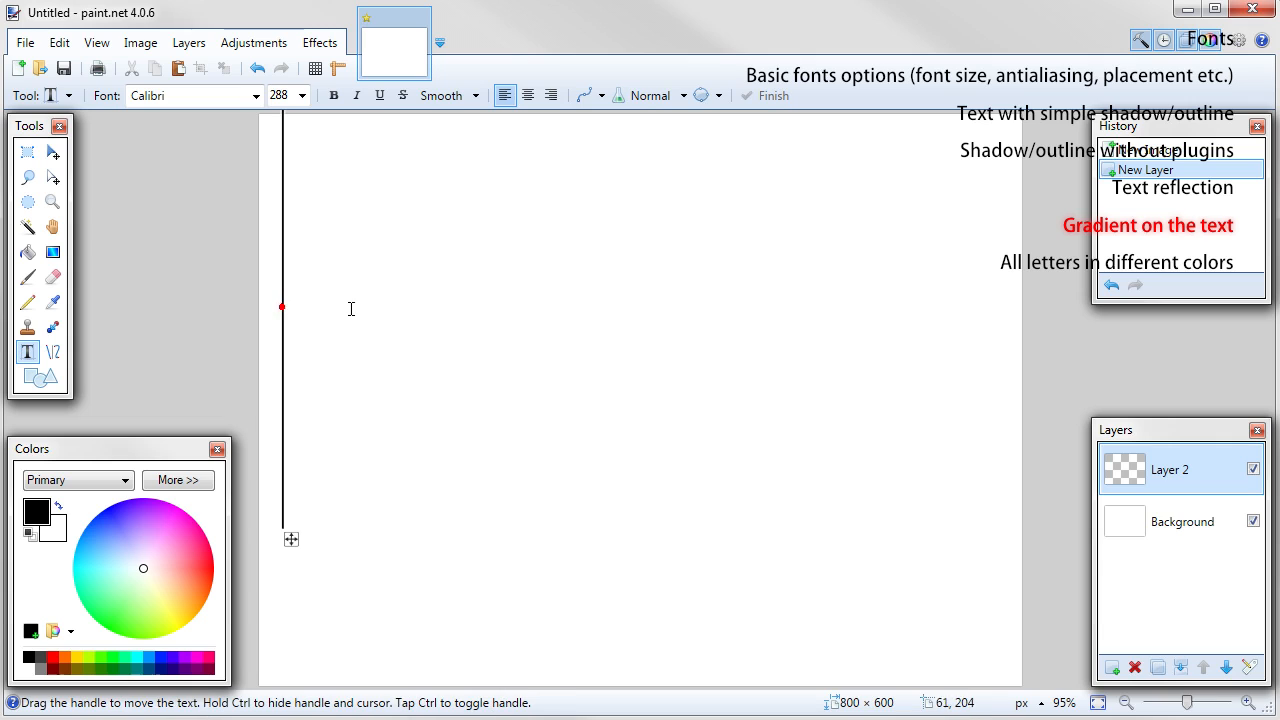
type("text")
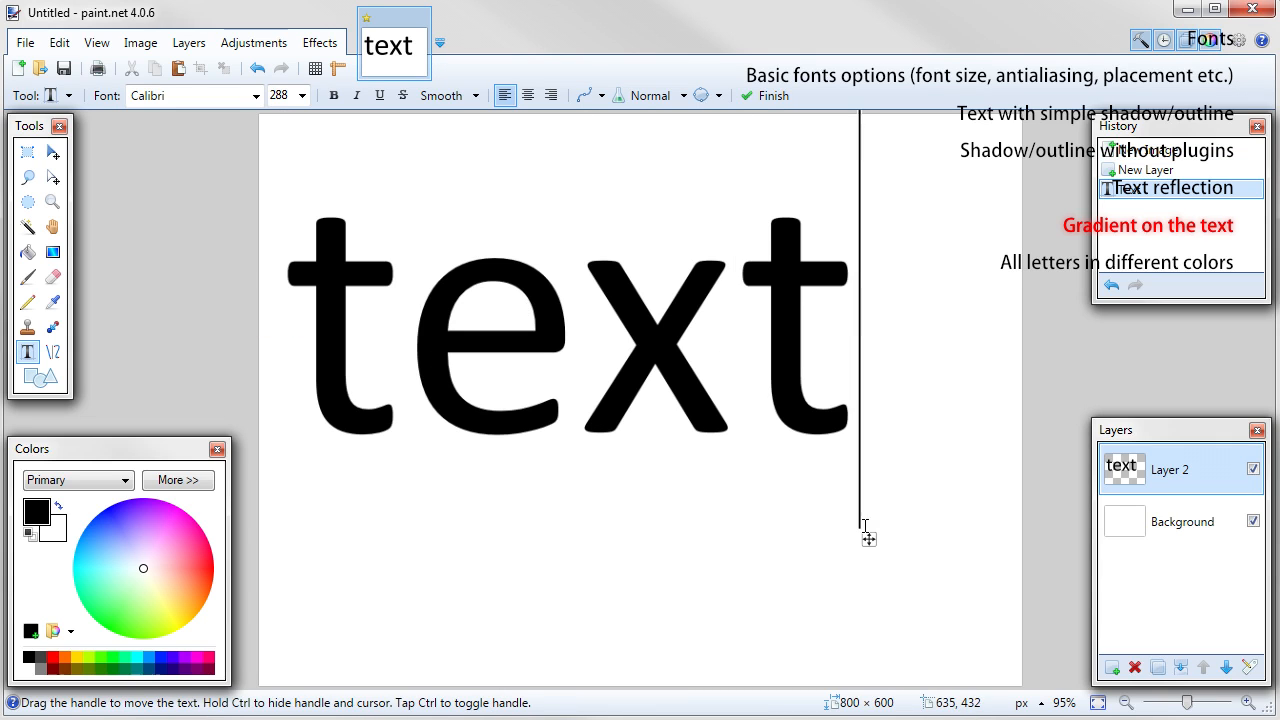
left_click(1110, 668)
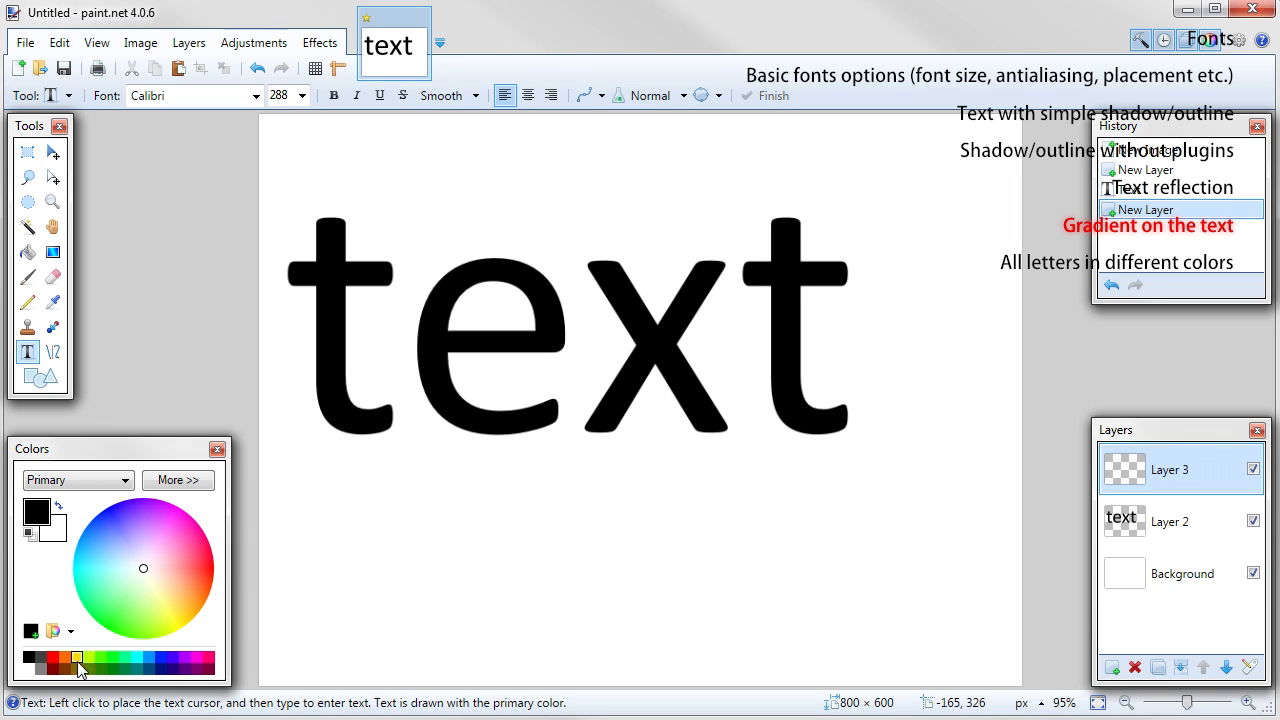
left_click(148, 660)
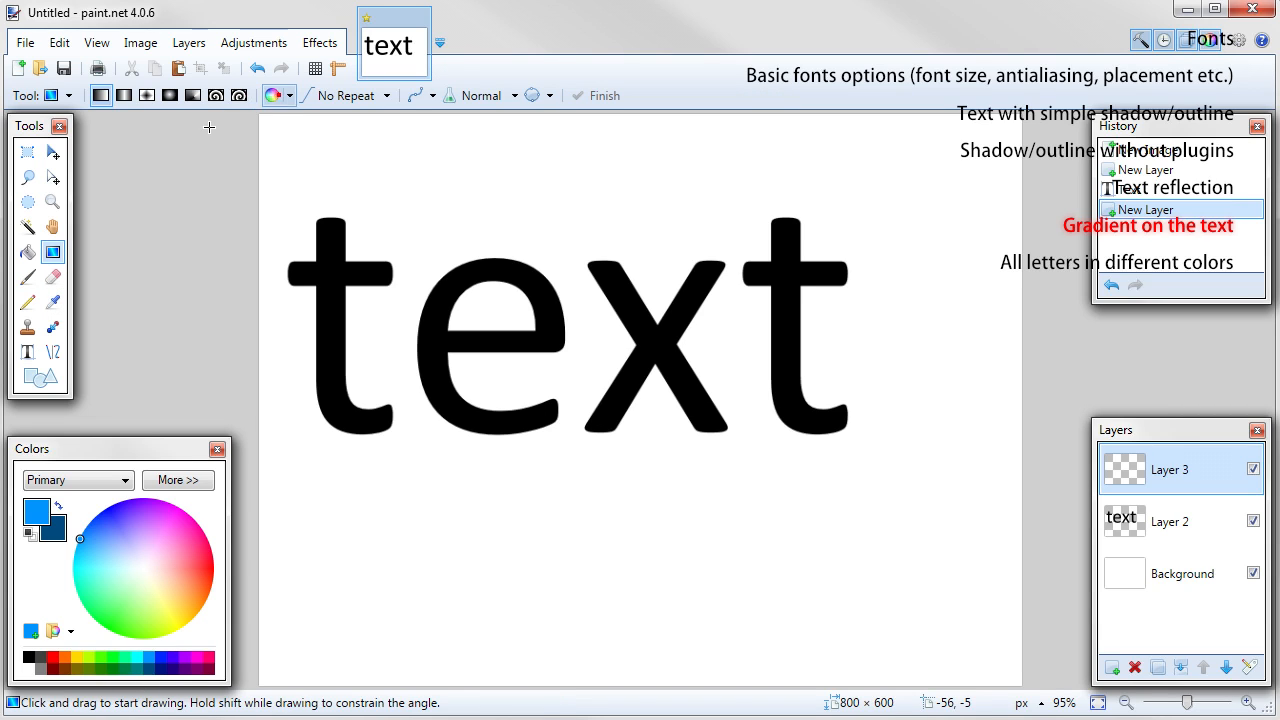
Step: Fill Layer 3 with a top-to-bottom blue linear gradient, try Additive blending, then cancel the change
left_click_drag(580, 168, 586, 420)
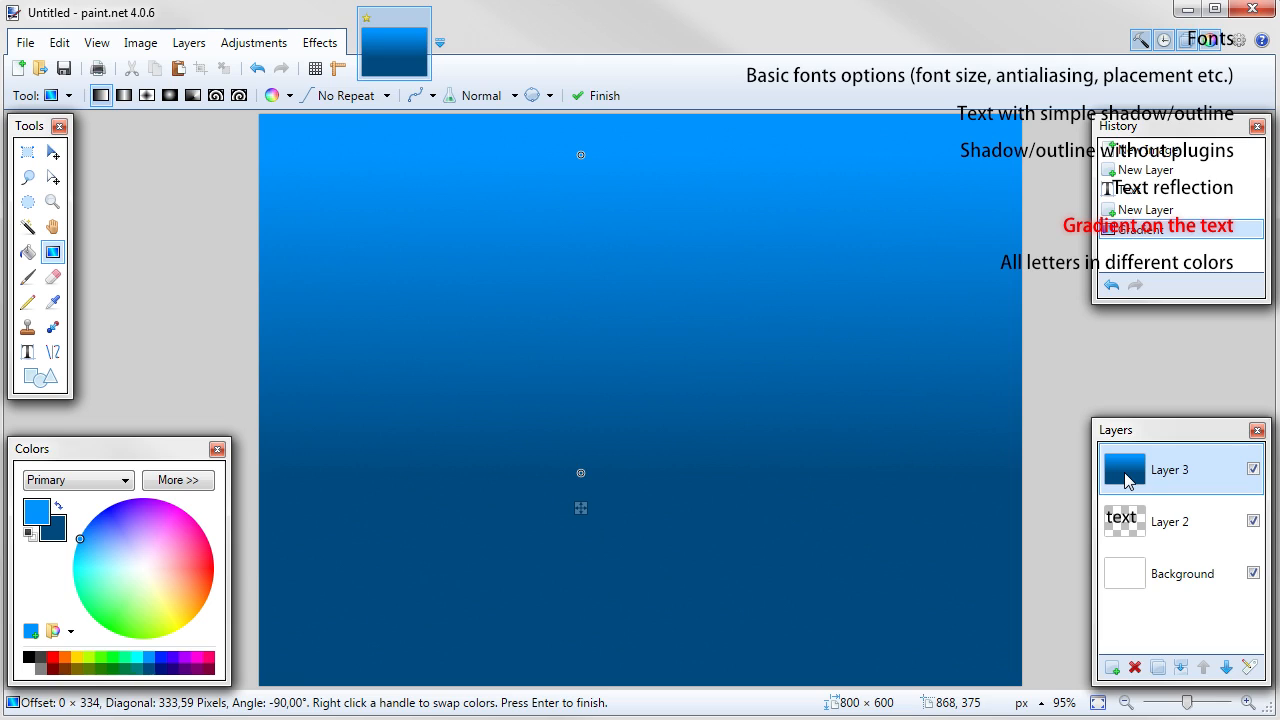
left_click(596, 96)
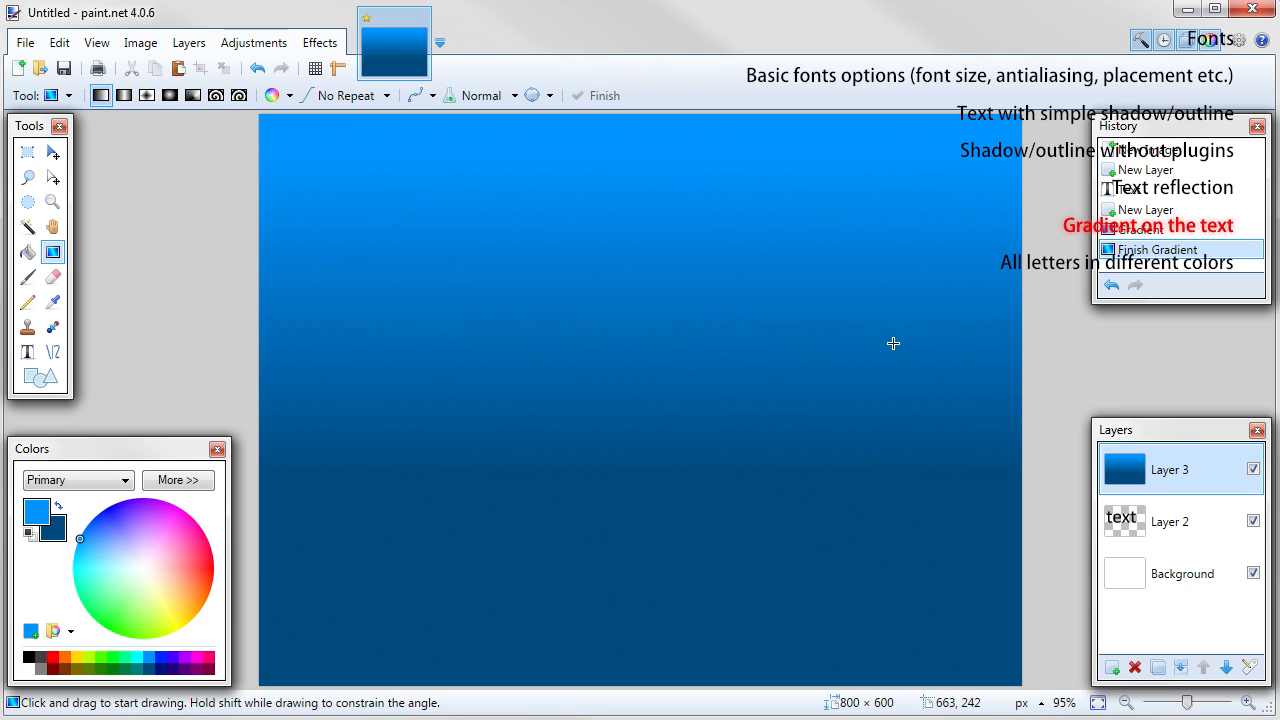
mouse_move(1164, 480)
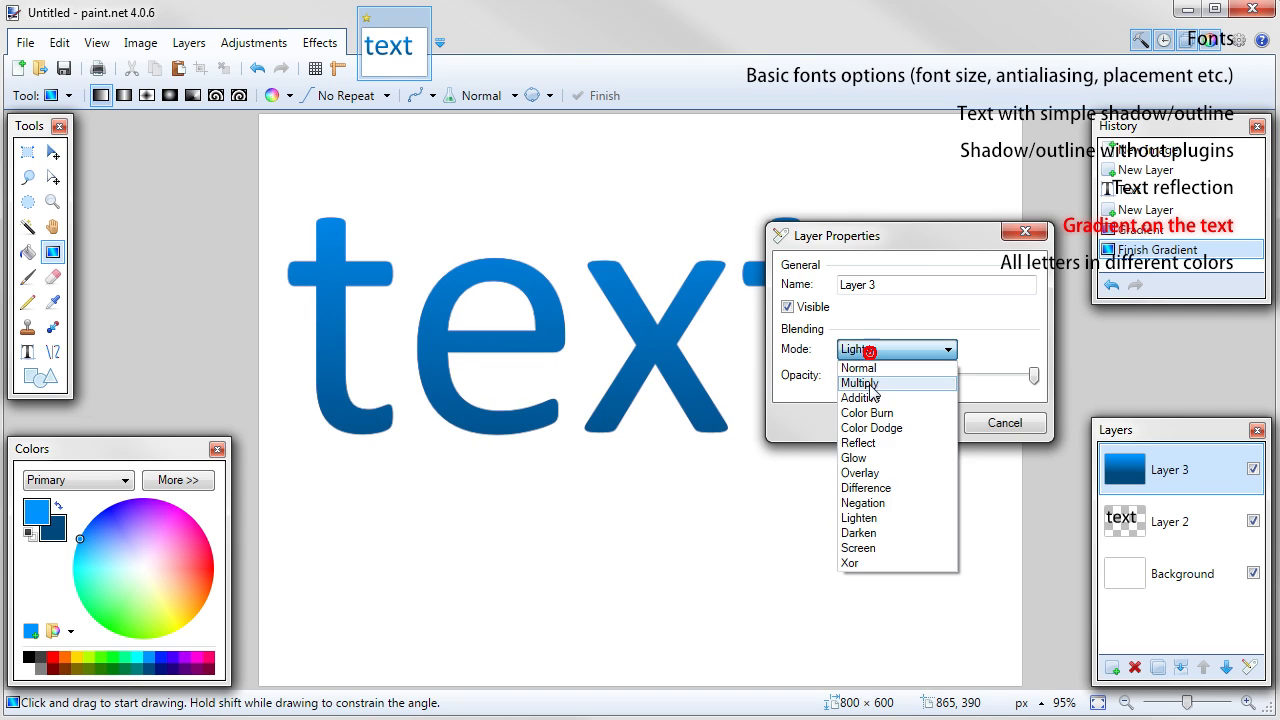
left_click(862, 396)
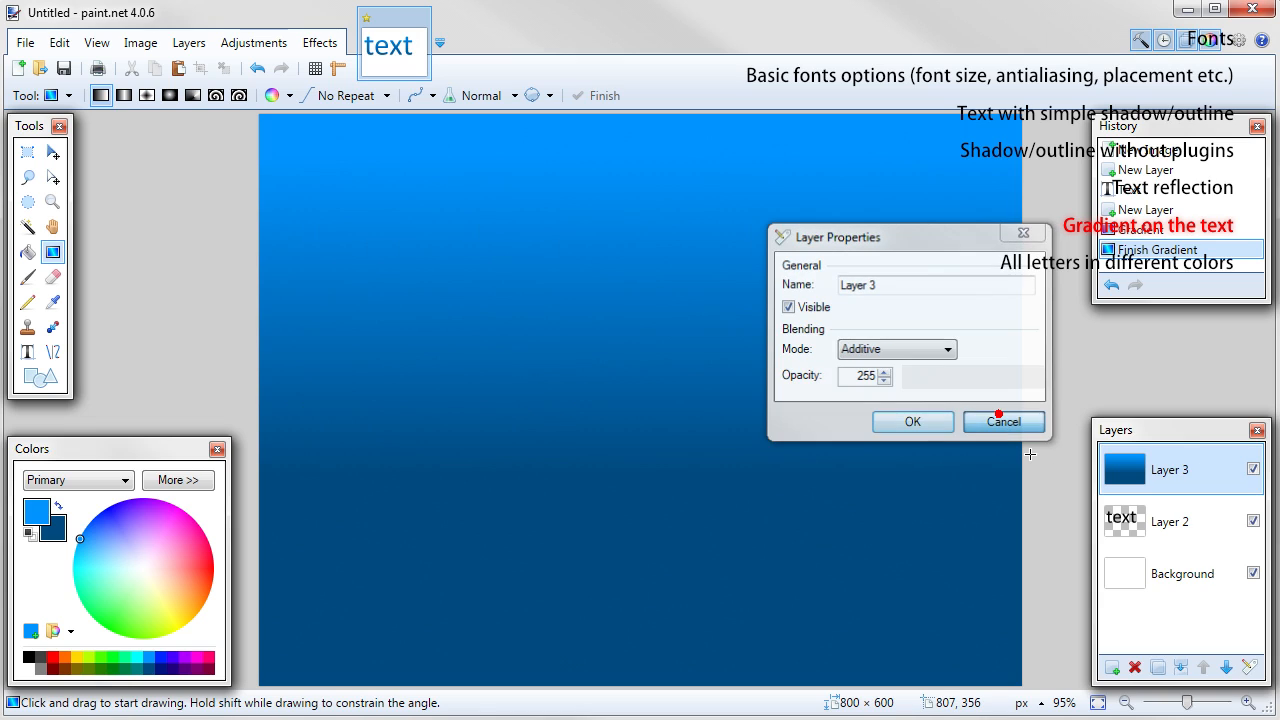
left_click(1004, 420)
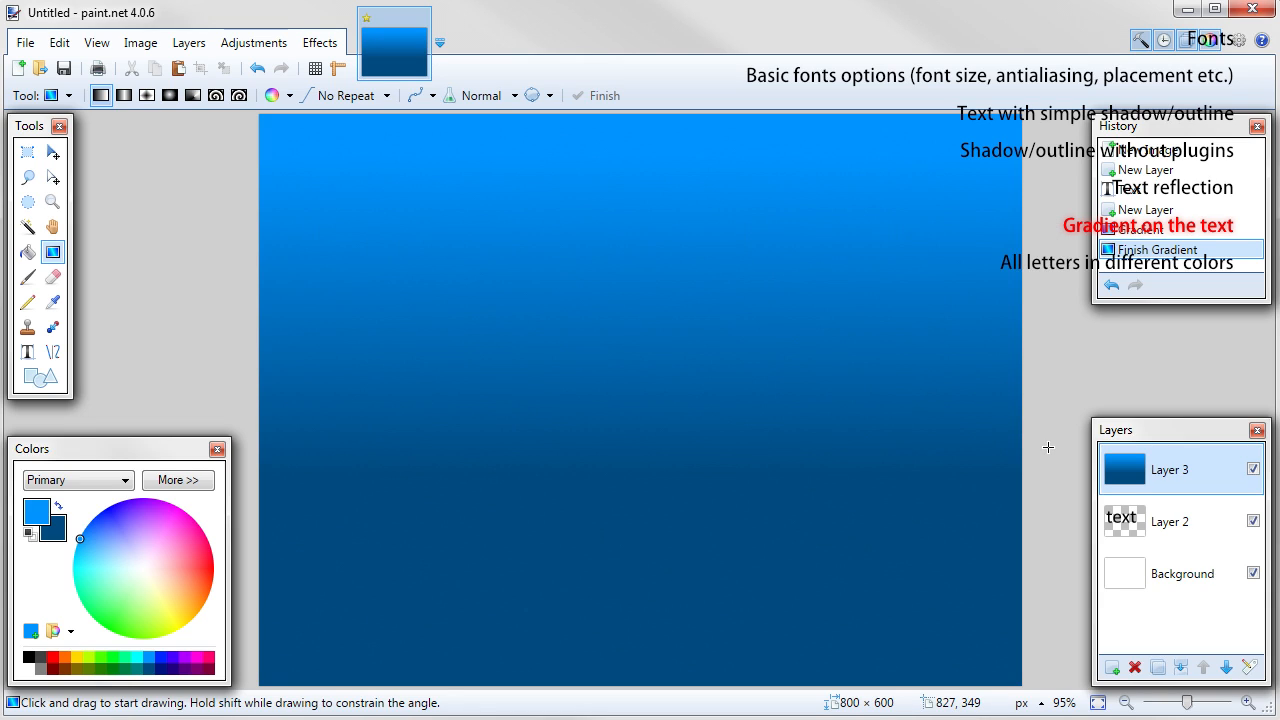
mouse_move(932, 392)
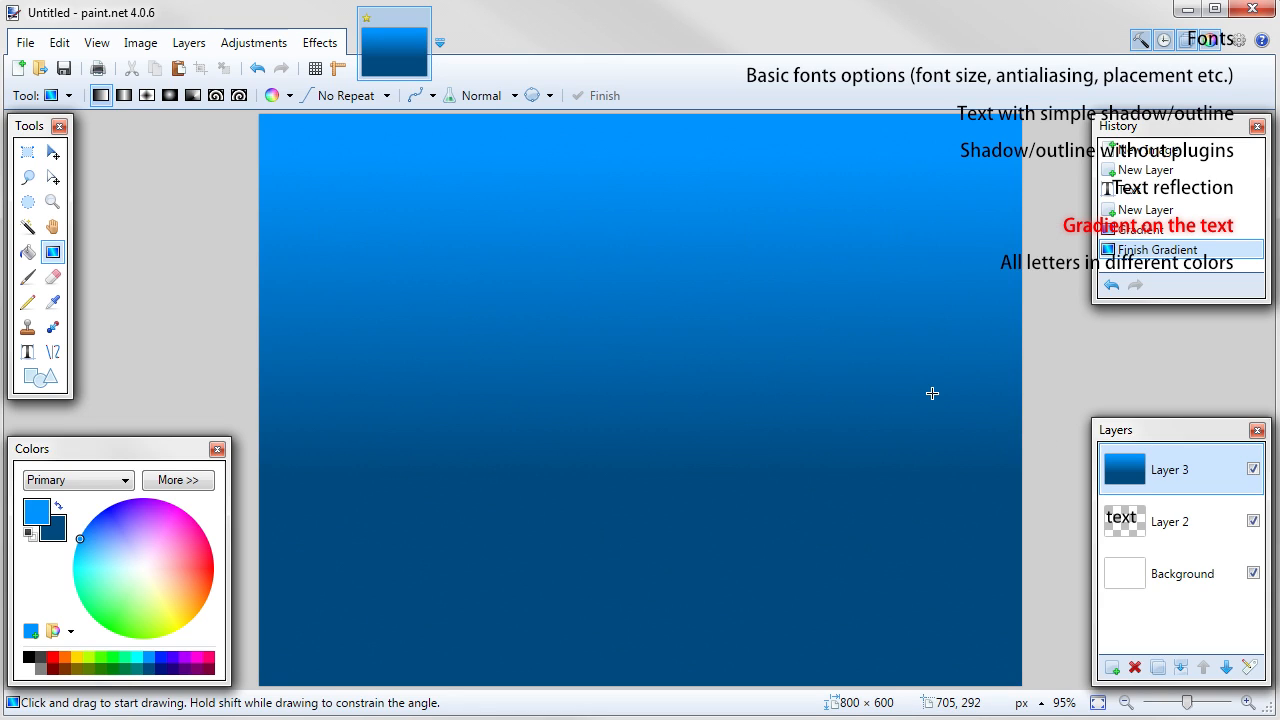
Step: Magic-wand the text on Layer 2, invert, and erase the gradient outside the letters on Layer 3
left_click(1168, 520)
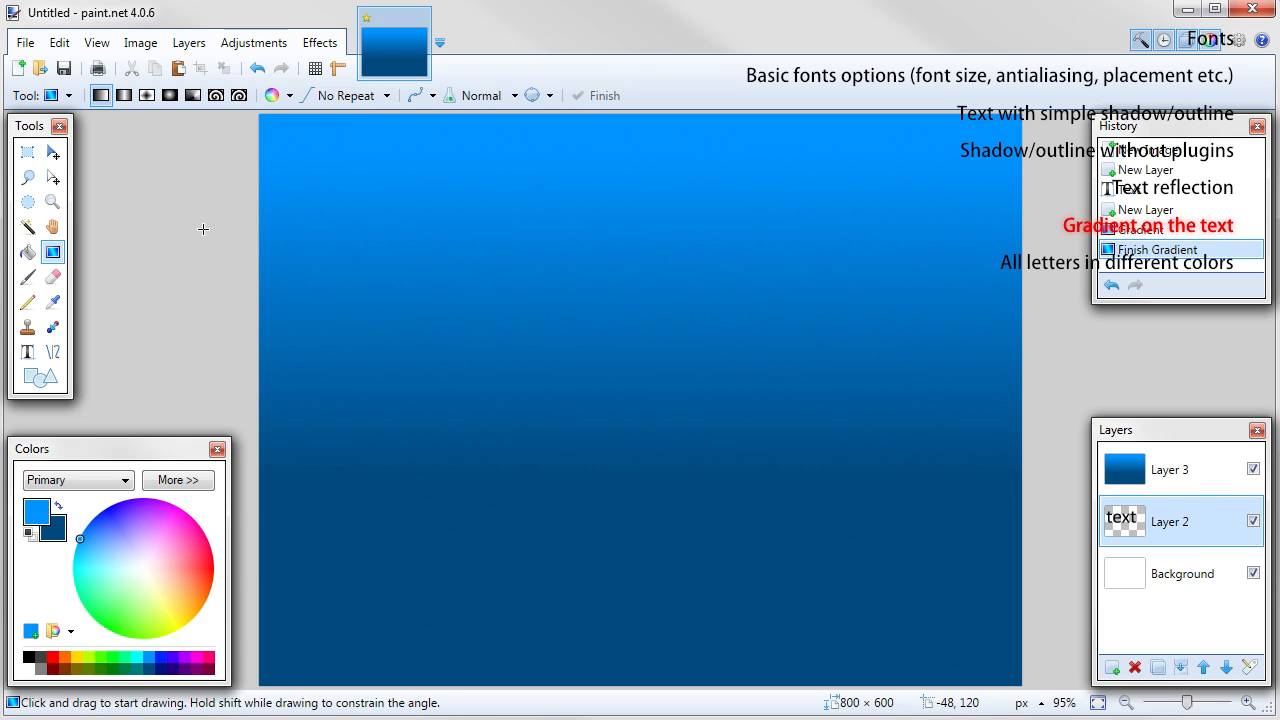
left_click(28, 226)
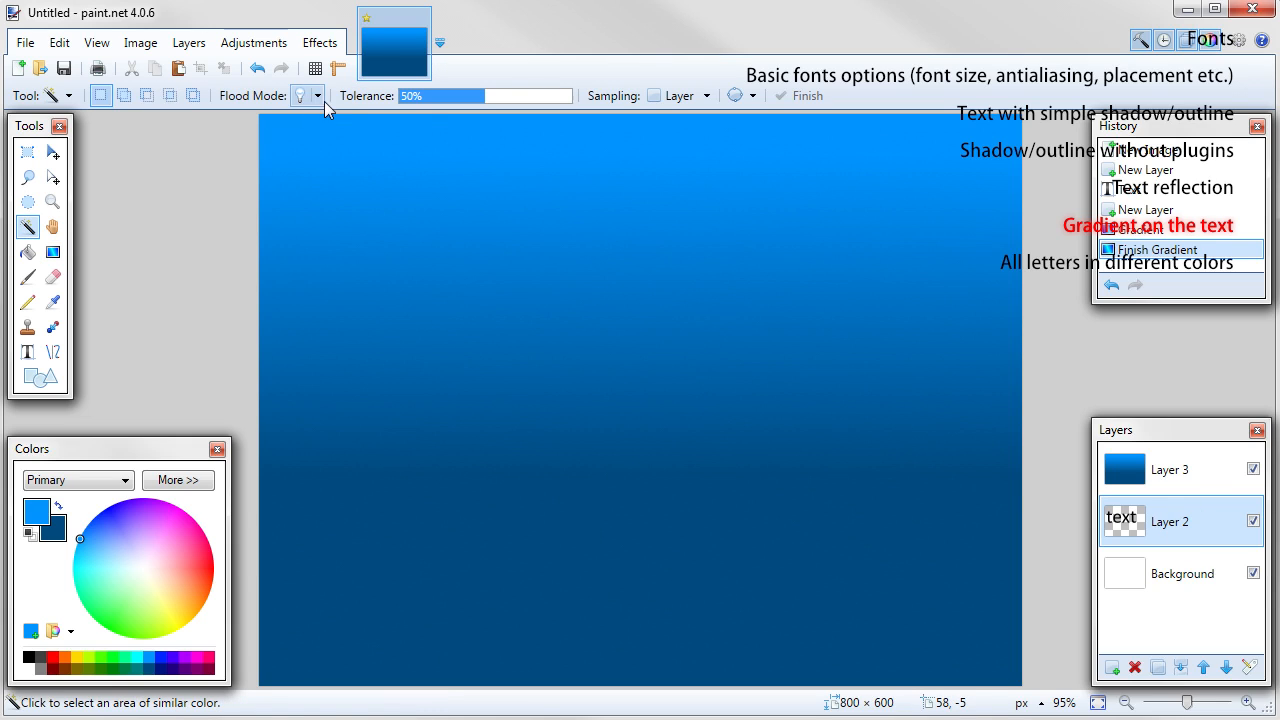
mouse_move(336, 142)
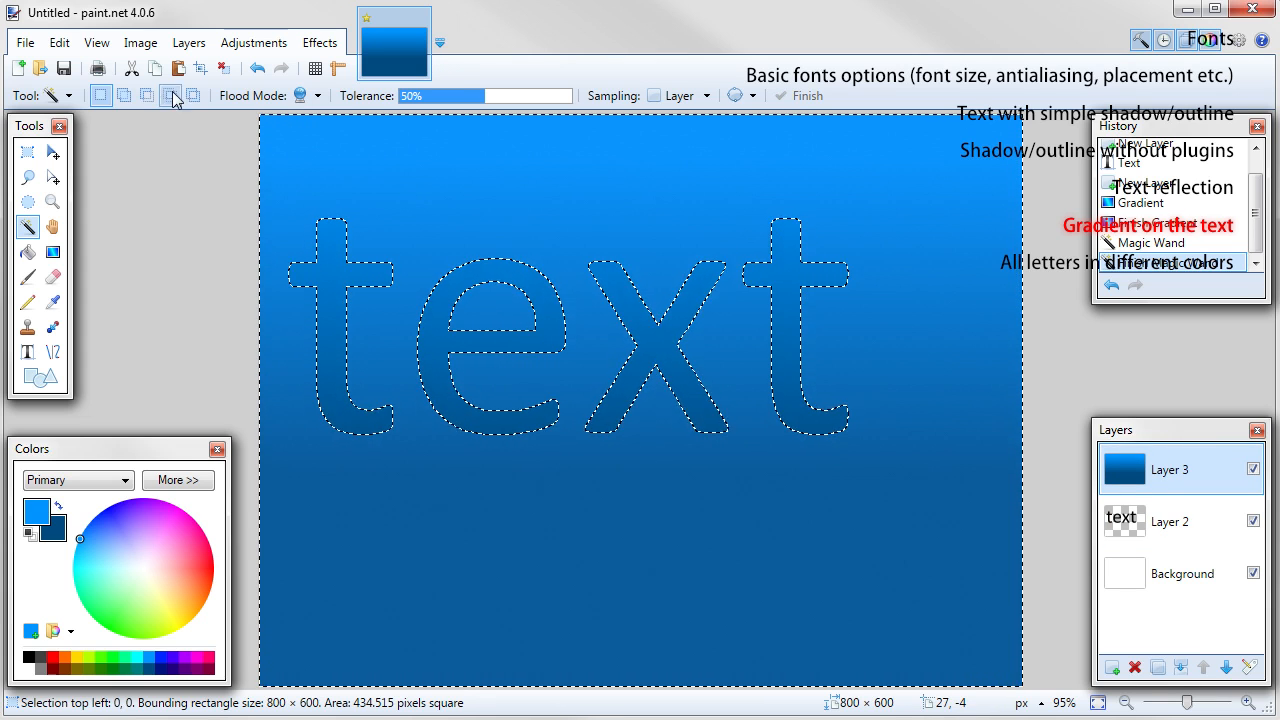
left_click(60, 42)
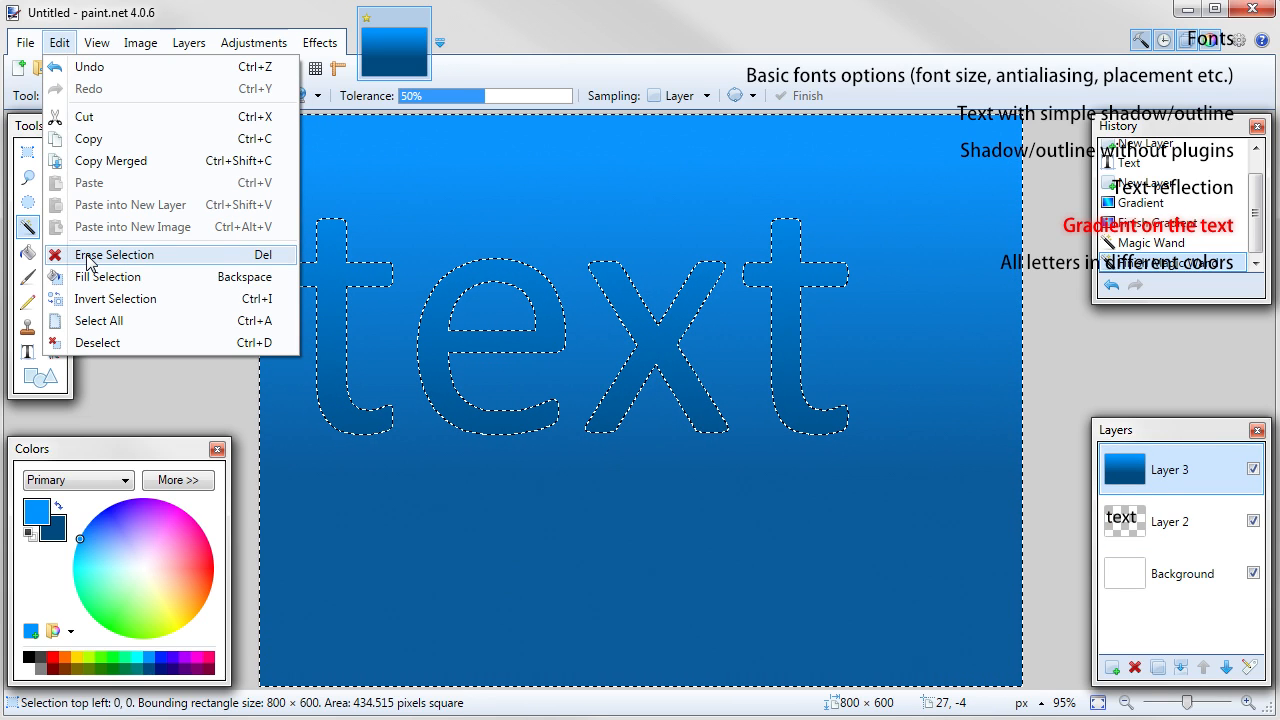
left_click(112, 254)
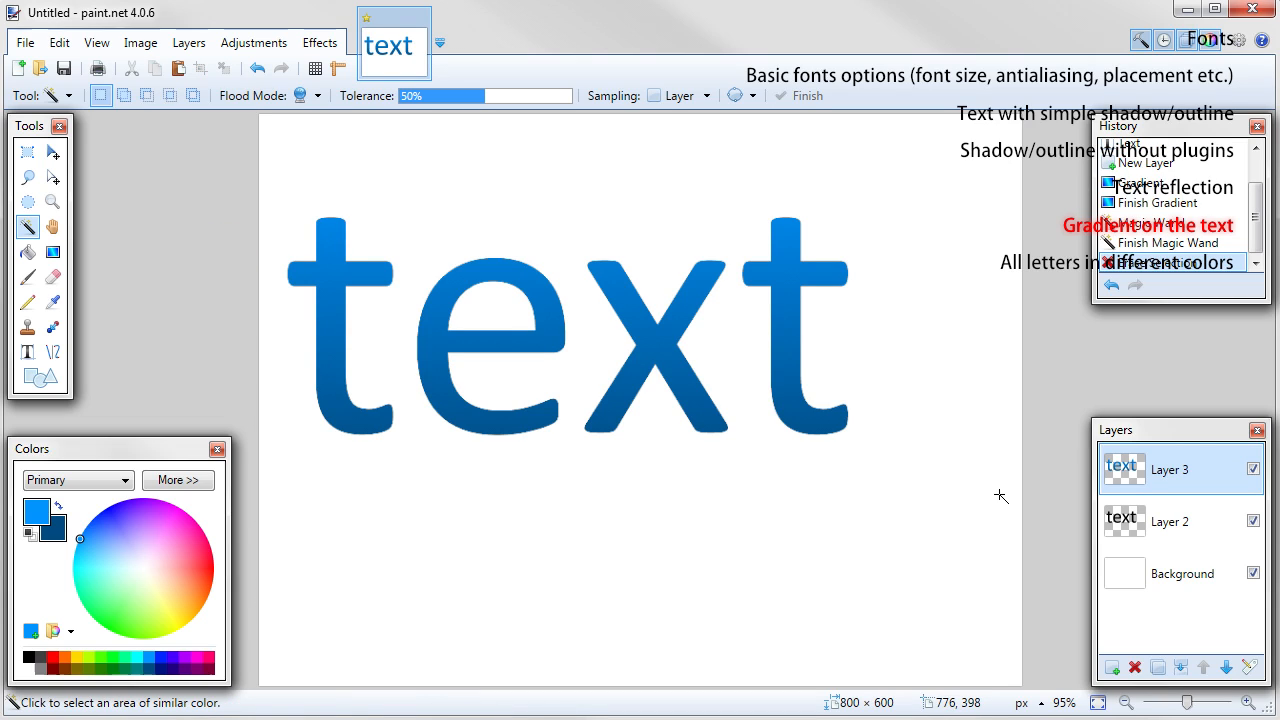
left_click(1170, 520)
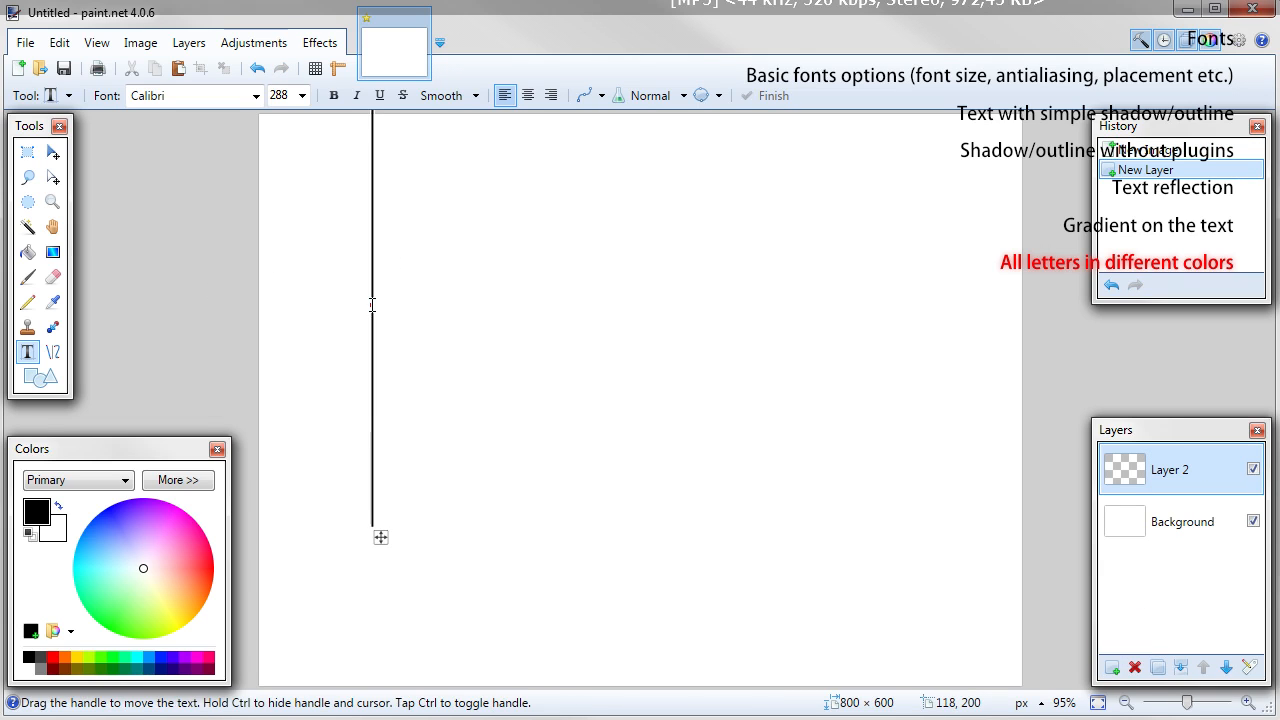
Step: Add the black word 'text' with the Text tool and commit it
type("text")
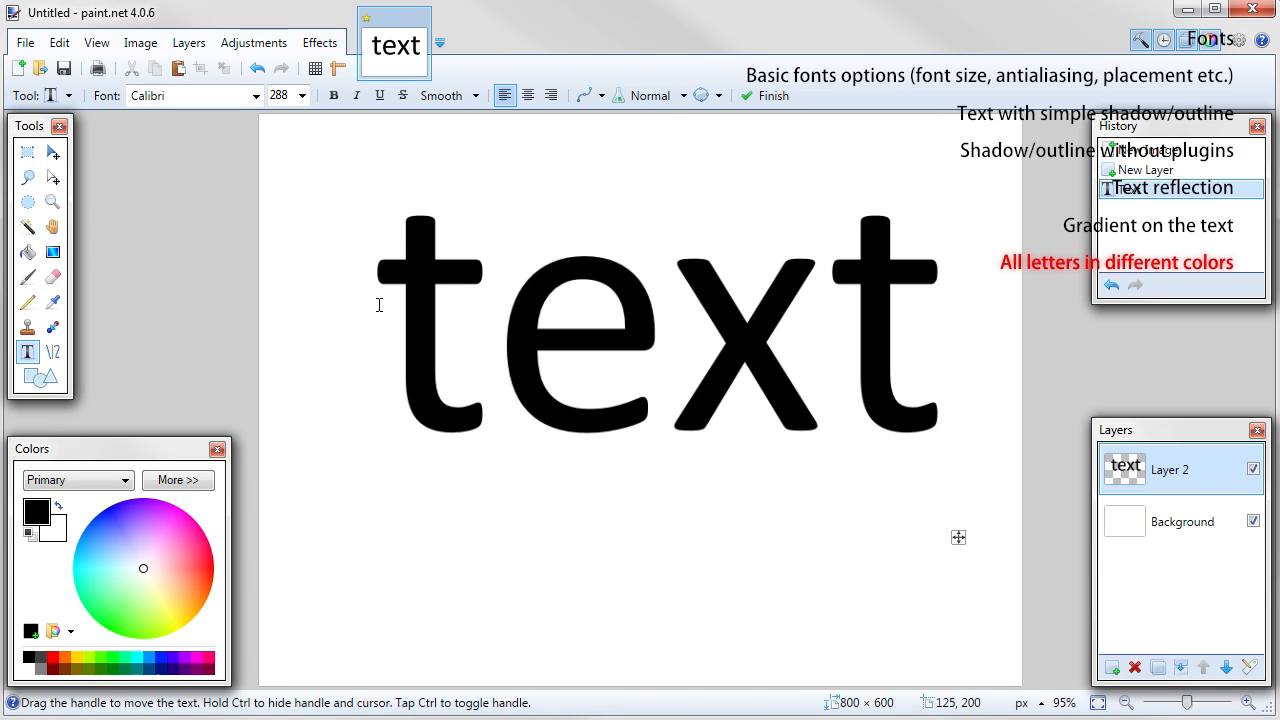
left_click(28, 252)
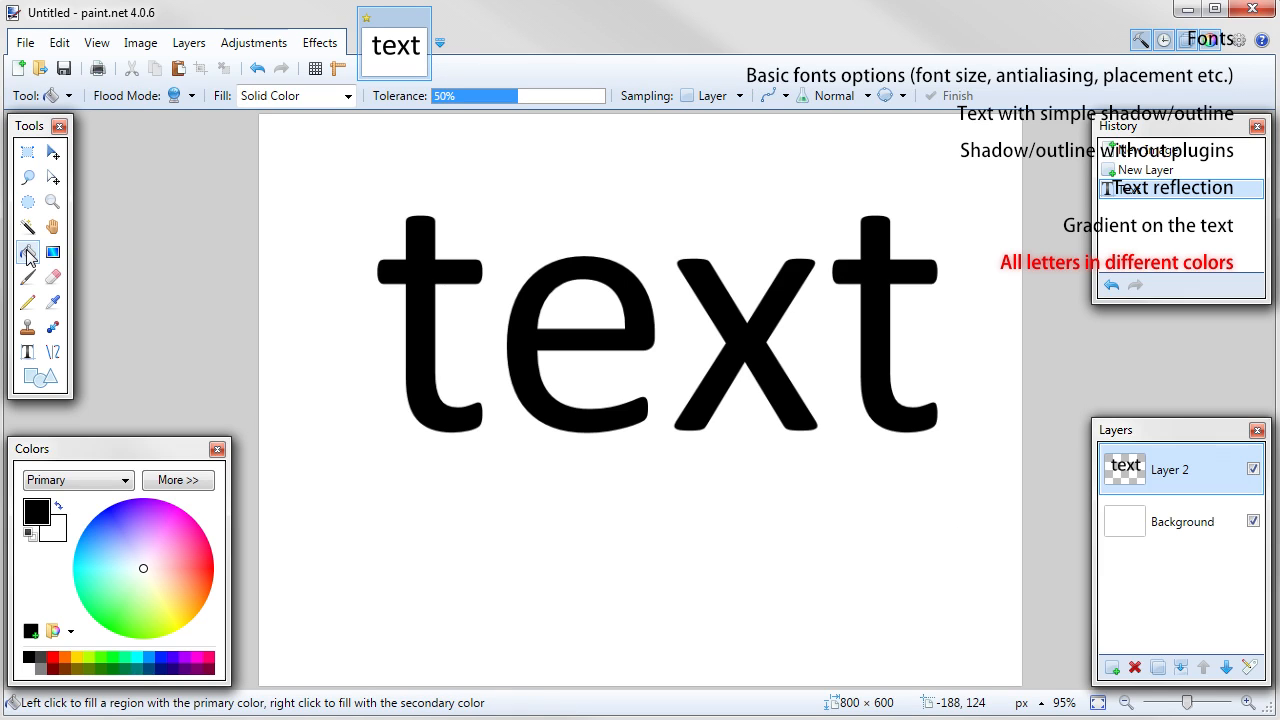
left_click(28, 252)
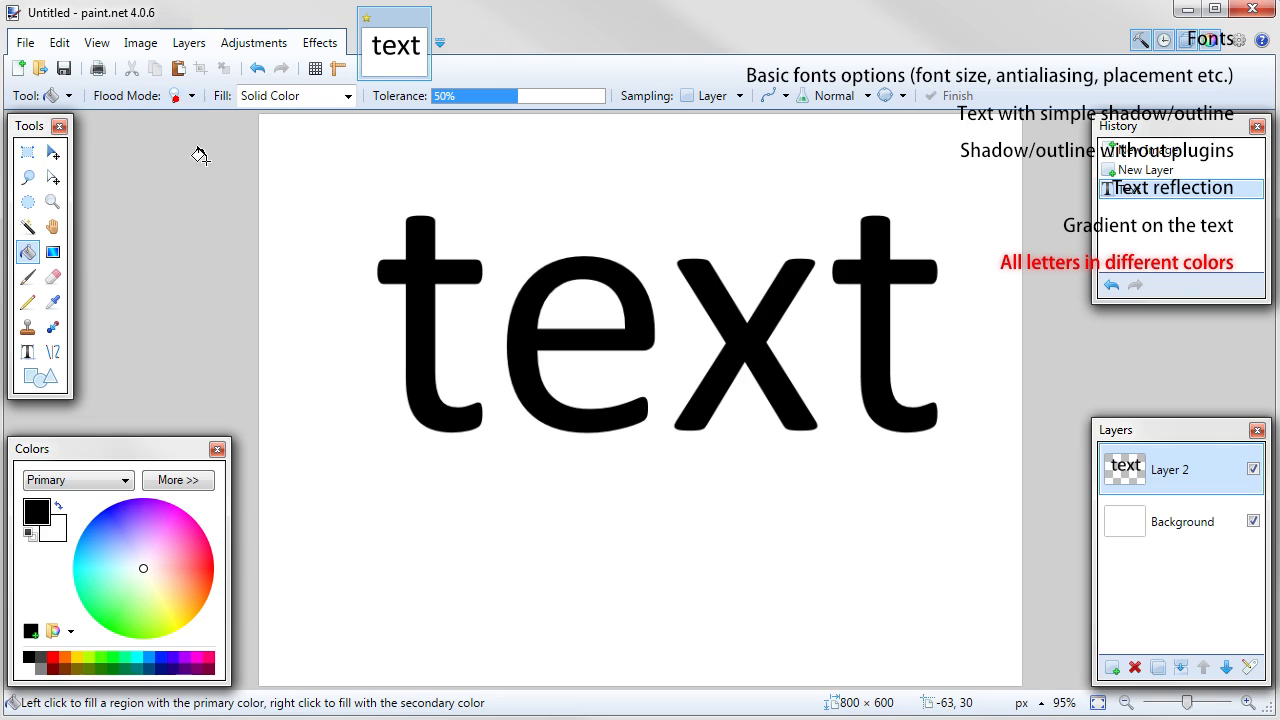
Step: Paint-bucket the first t red, the e teal and the x blue
left_click(212, 568)
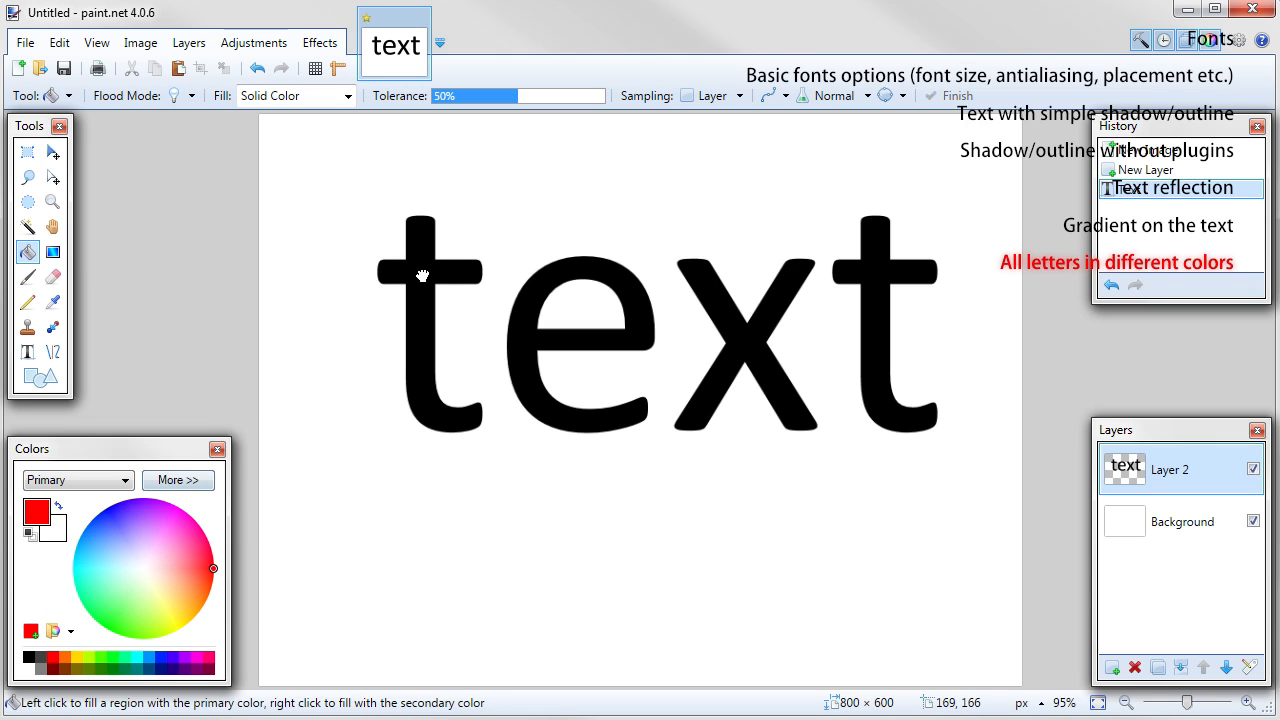
left_click(436, 290)
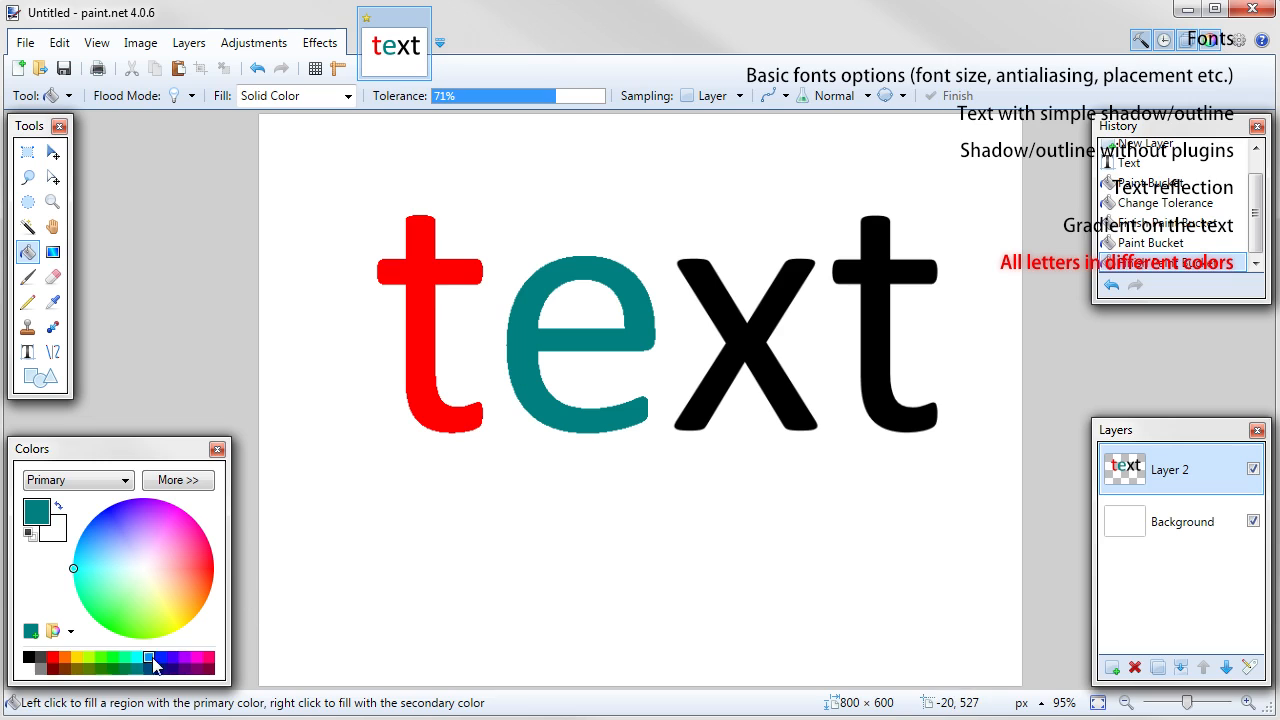
left_click(744, 350)
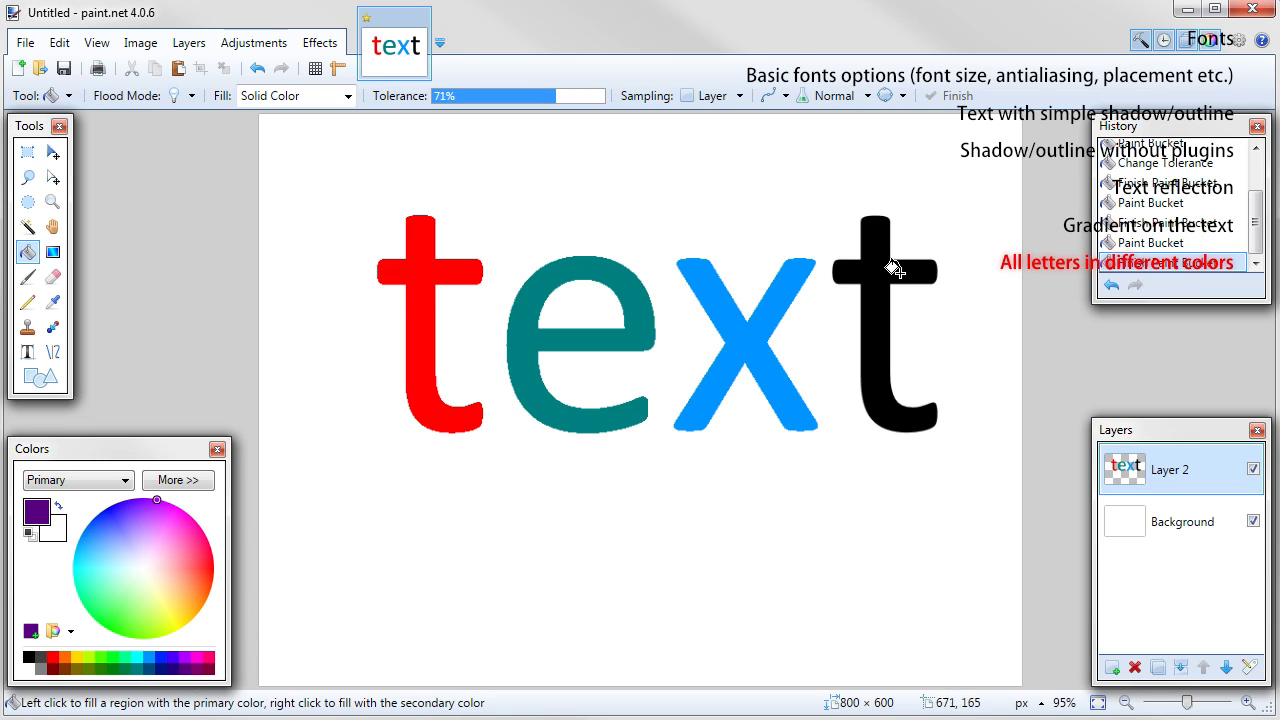